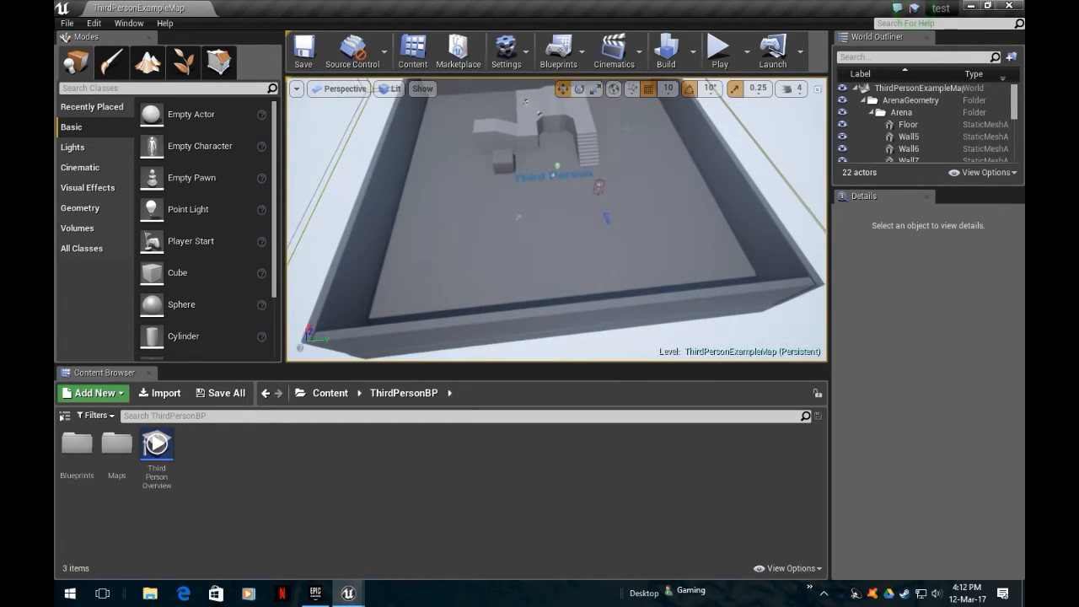
Run a quick play test, then duplicate ThirdPersonCharacter to make AICharacter
{"action": "left_click", "coordinate": [719, 51]}
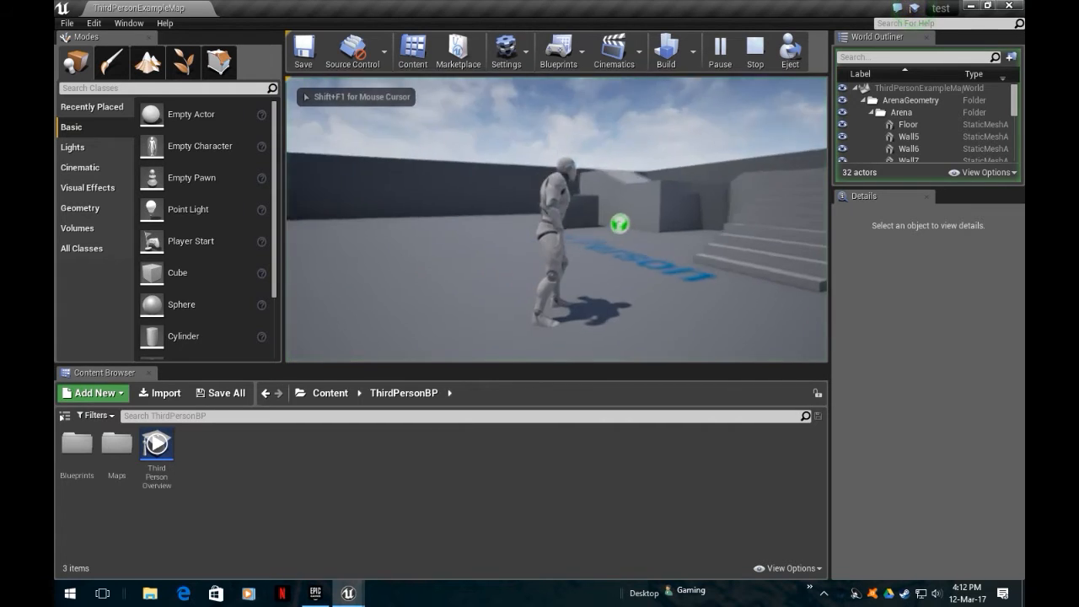
{"action": "left_click", "coordinate": [750, 50]}
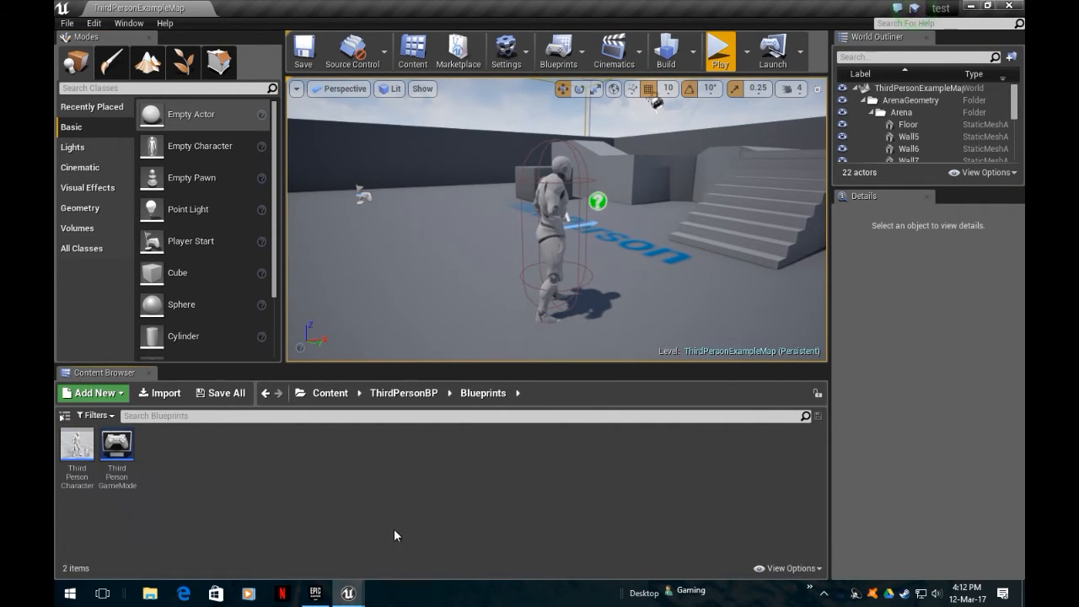
{"action": "mouse_move", "coordinate": [77, 451]}
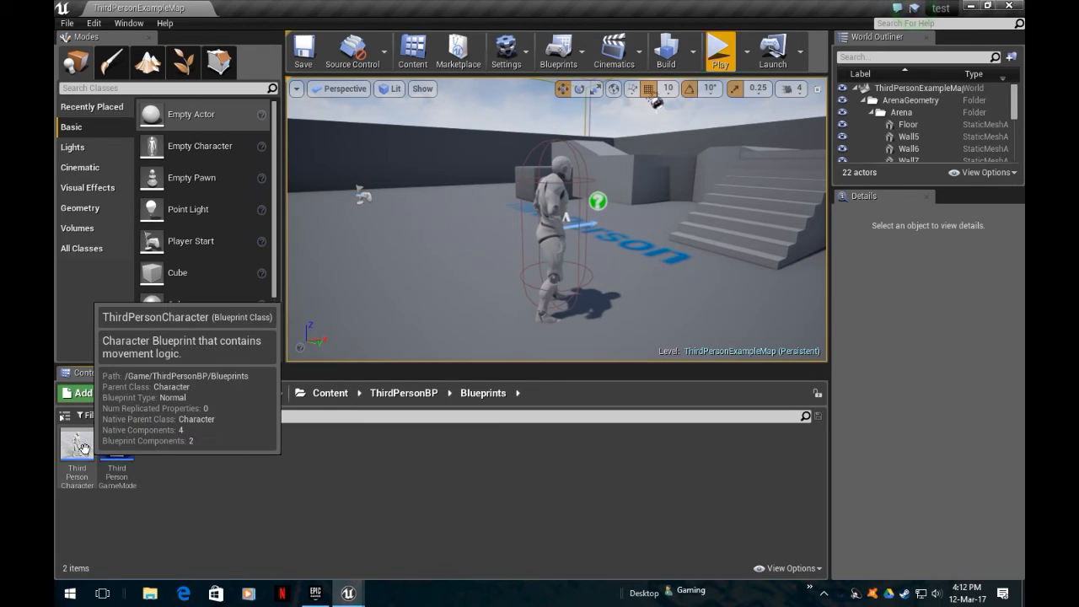
{"action": "right_click", "coordinate": [76, 444]}
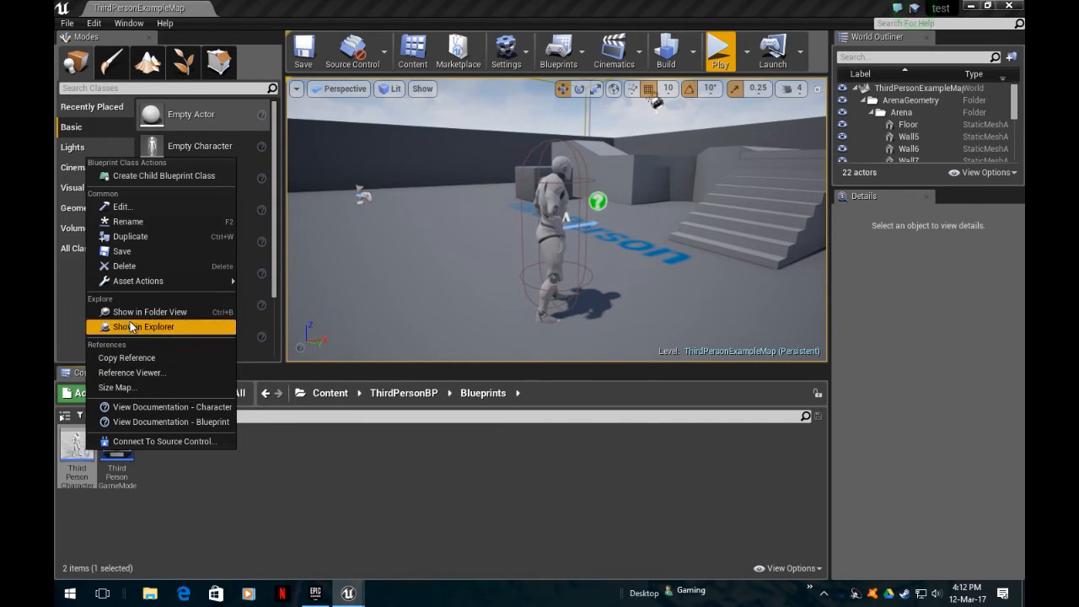
{"action": "left_click", "coordinate": [131, 326]}
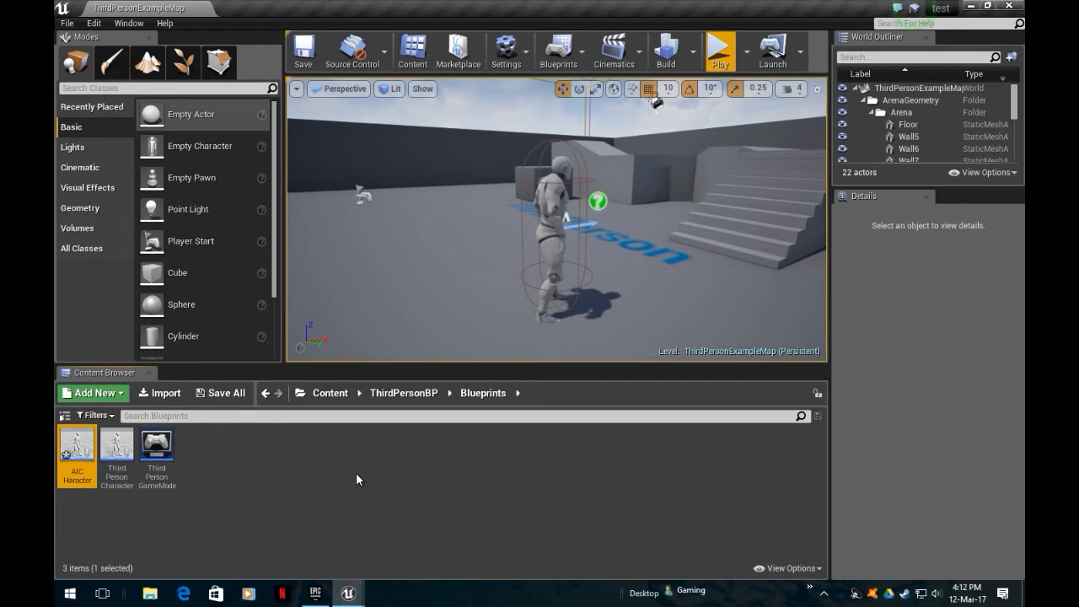
In AICharacter's viewport, add a PawnSensing component with a 45° peripheral vision angle
{"action": "double_click", "coordinate": [77, 444]}
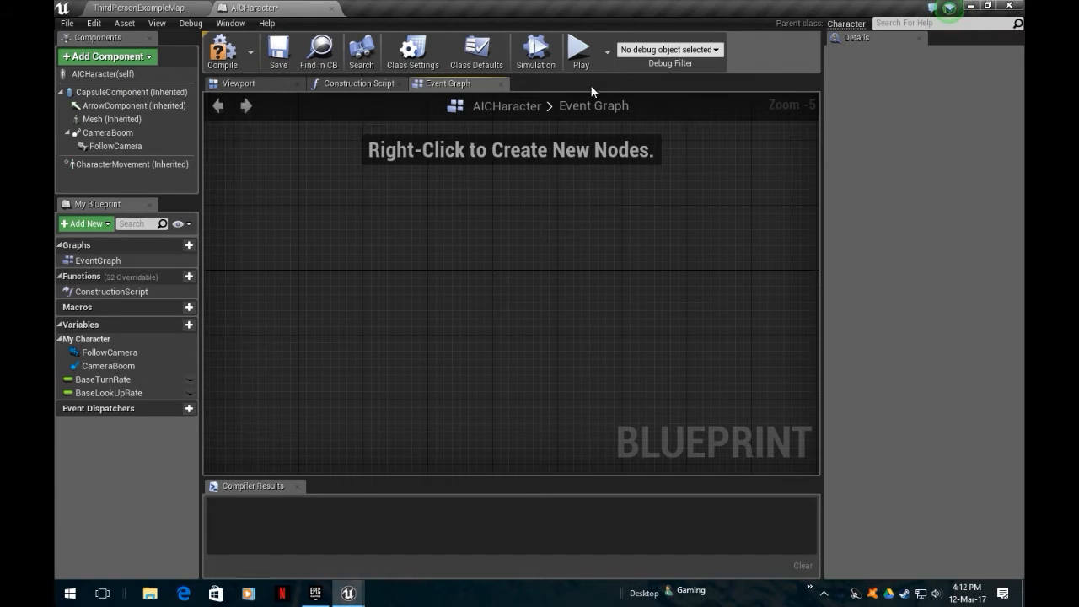
{"action": "left_click", "coordinate": [239, 83]}
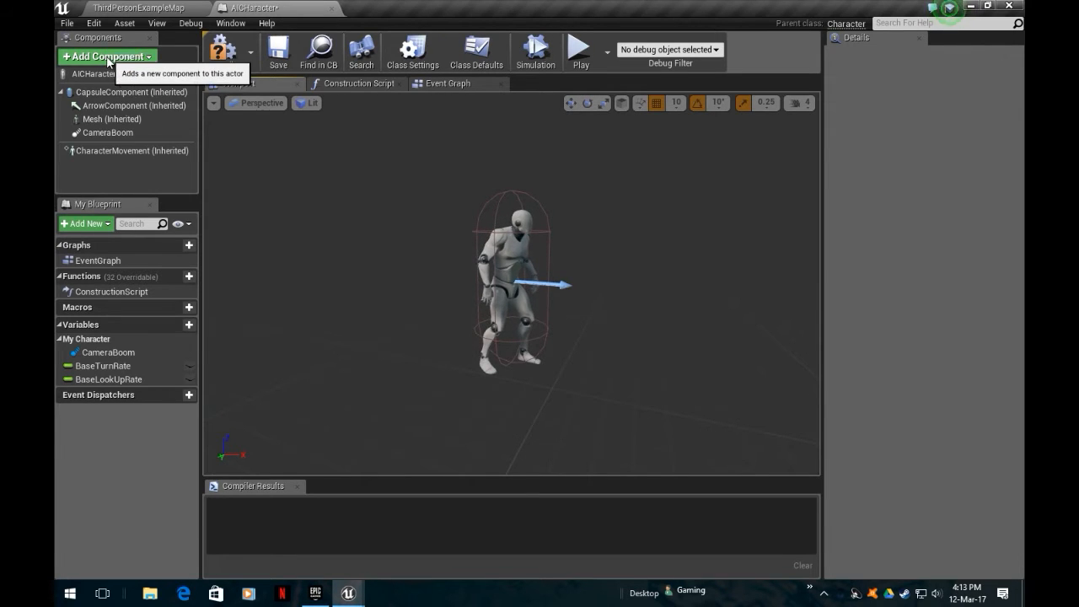
{"action": "left_click", "coordinate": [106, 57]}
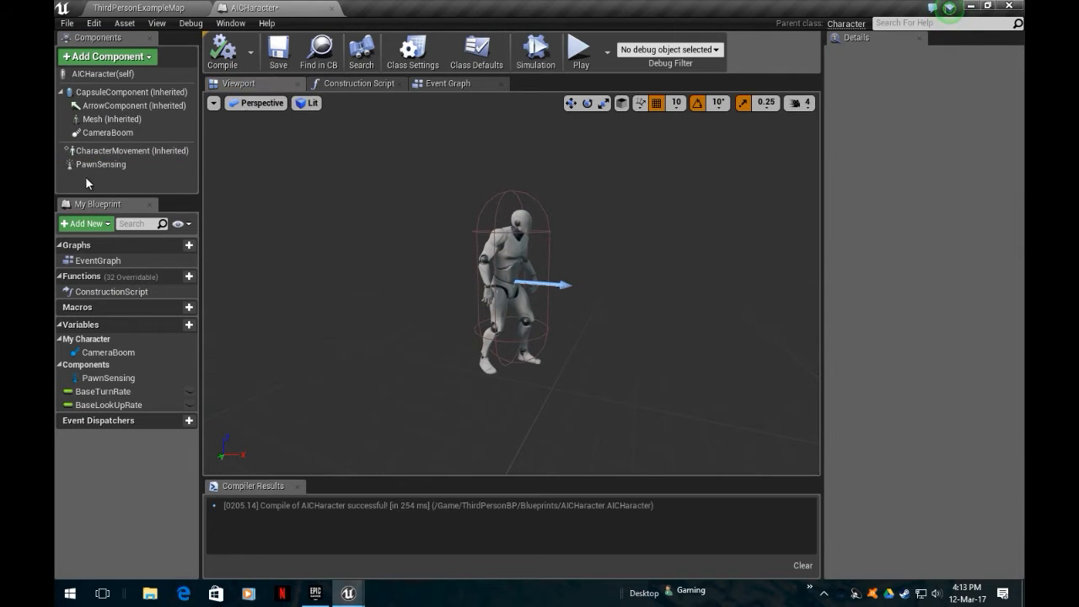
{"action": "left_click", "coordinate": [100, 165]}
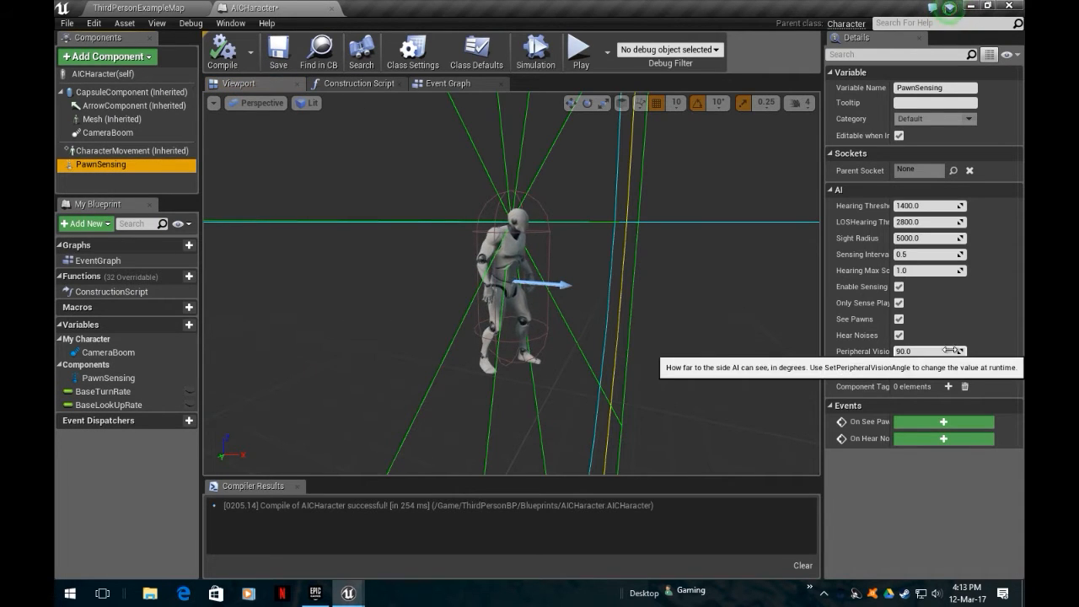
{"action": "left_click_drag", "start_coordinate": [928, 351], "coordinate": [923, 351]}
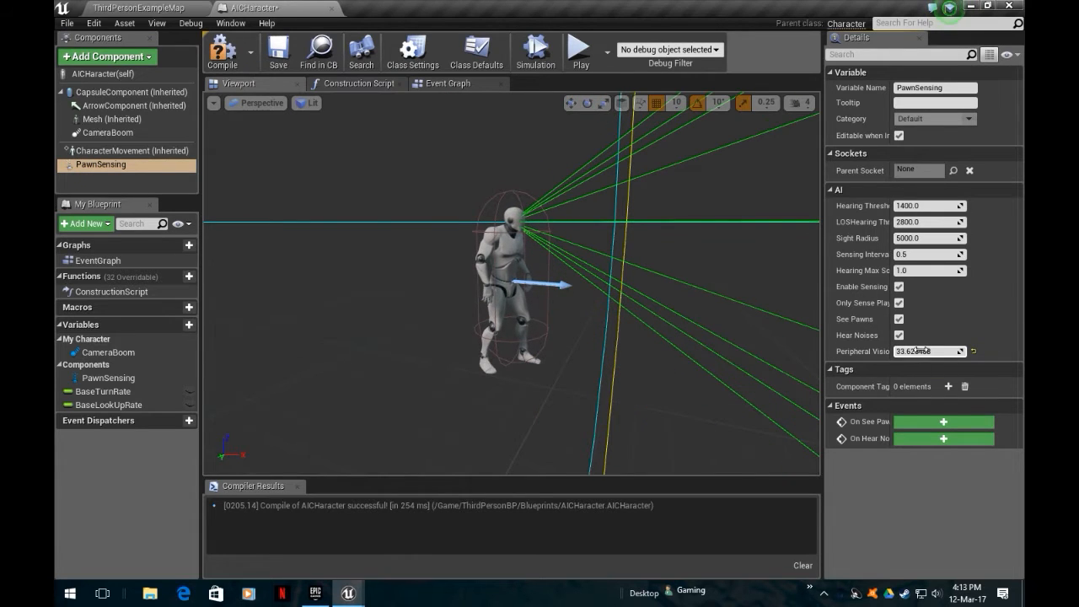
{"action": "type", "text": "45.0"}
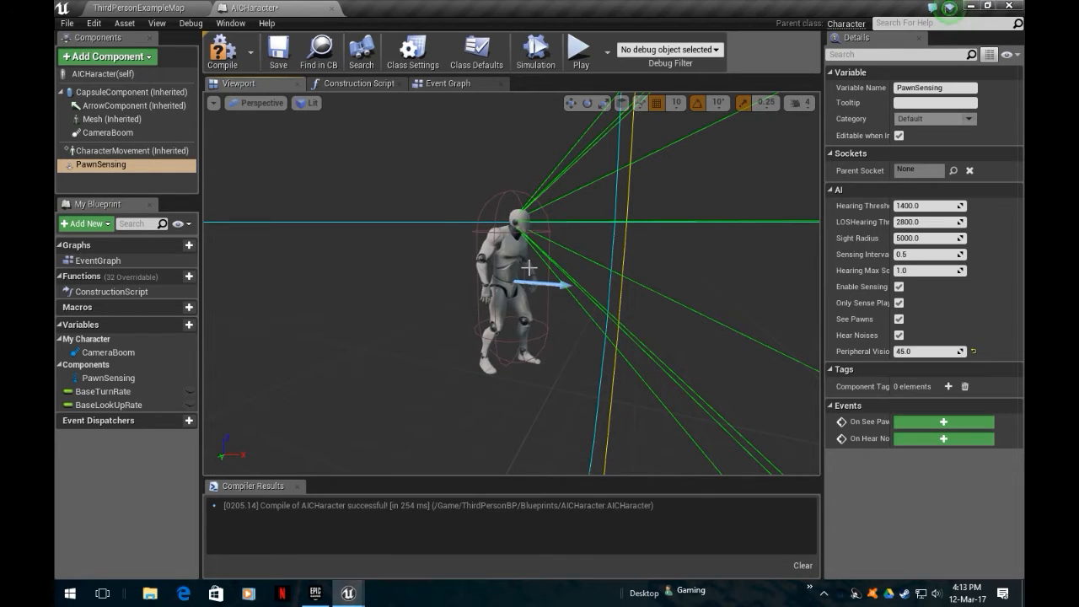
{"action": "left_click", "coordinate": [135, 7]}
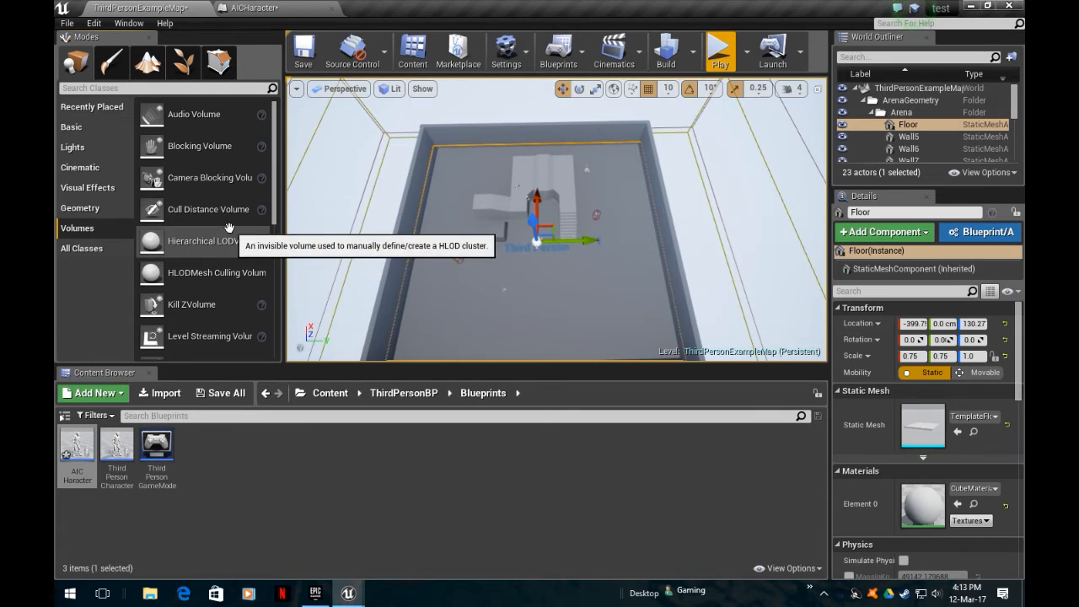
Zoom the level viewport out over the arena floor
{"action": "scroll", "scroll_direction": "down", "scroll_amount": 3}
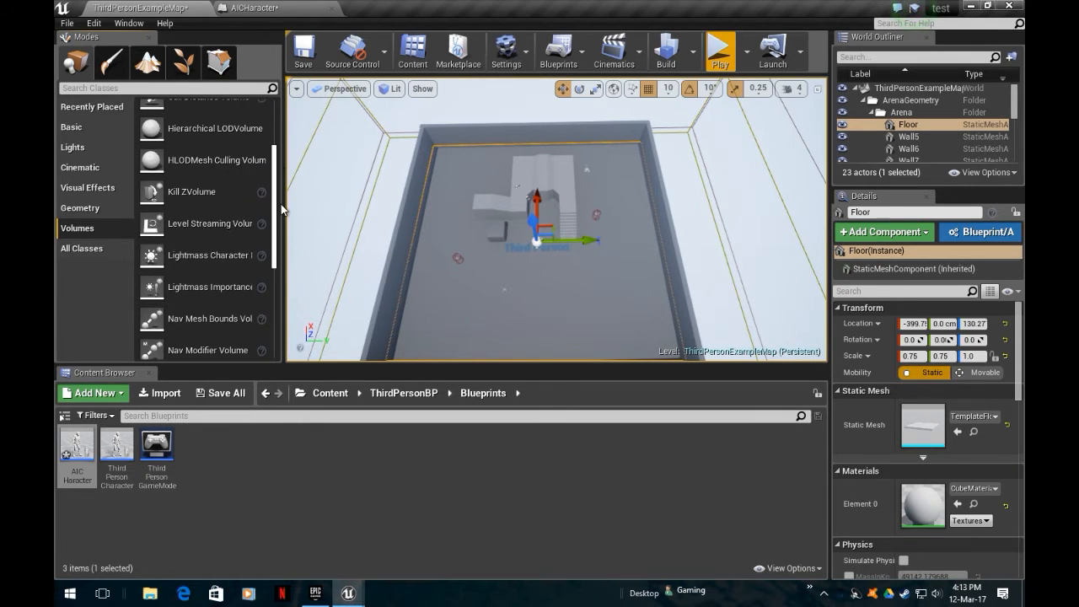
{"action": "scroll", "scroll_direction": "down", "scroll_amount": 3}
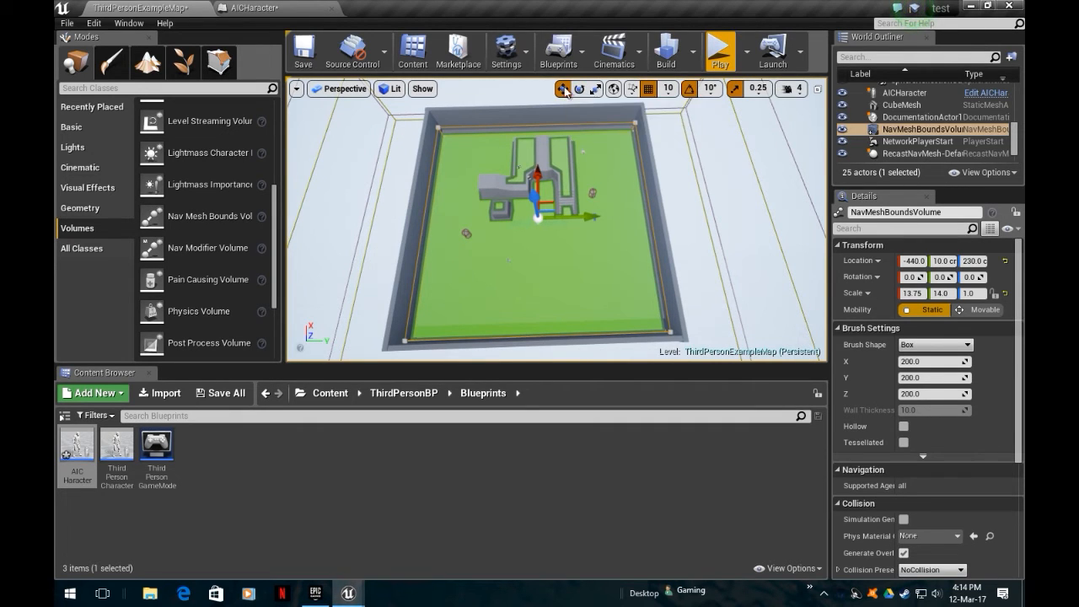
{"action": "mouse_move", "coordinate": [586, 88]}
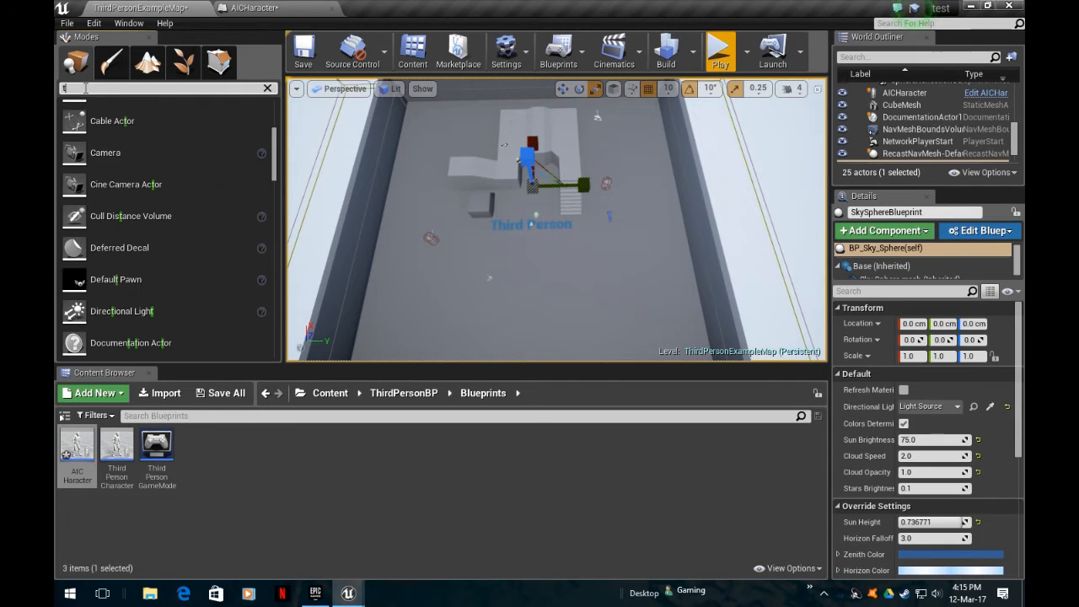
Search Modes for 'ta', then select TargetPoint2 and TargetPoint on the arena floor
{"action": "type", "text": "tar"}
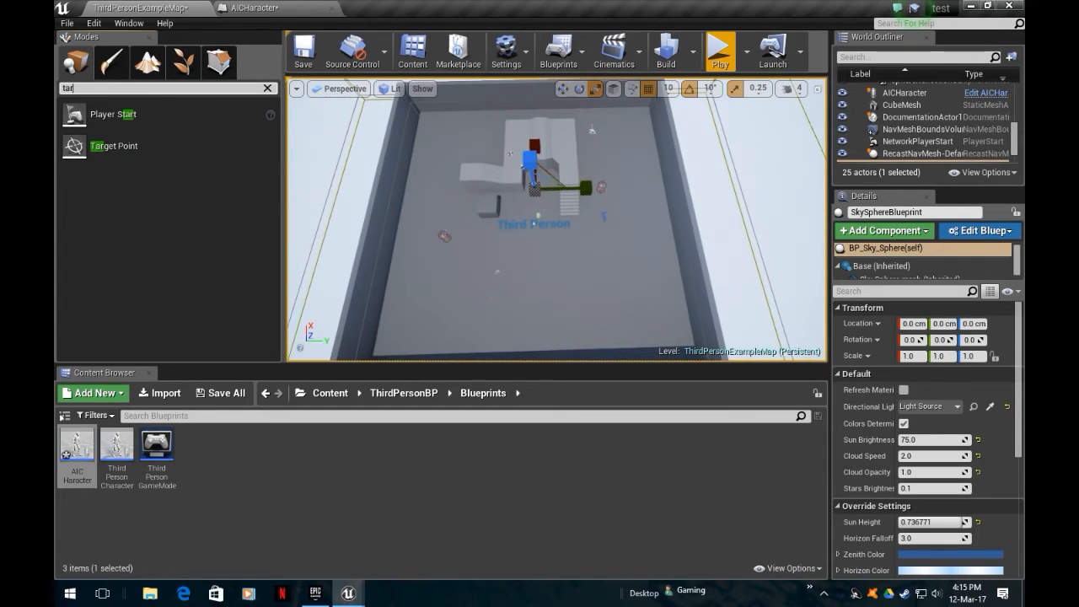
{"action": "mouse_move", "coordinate": [362, 246]}
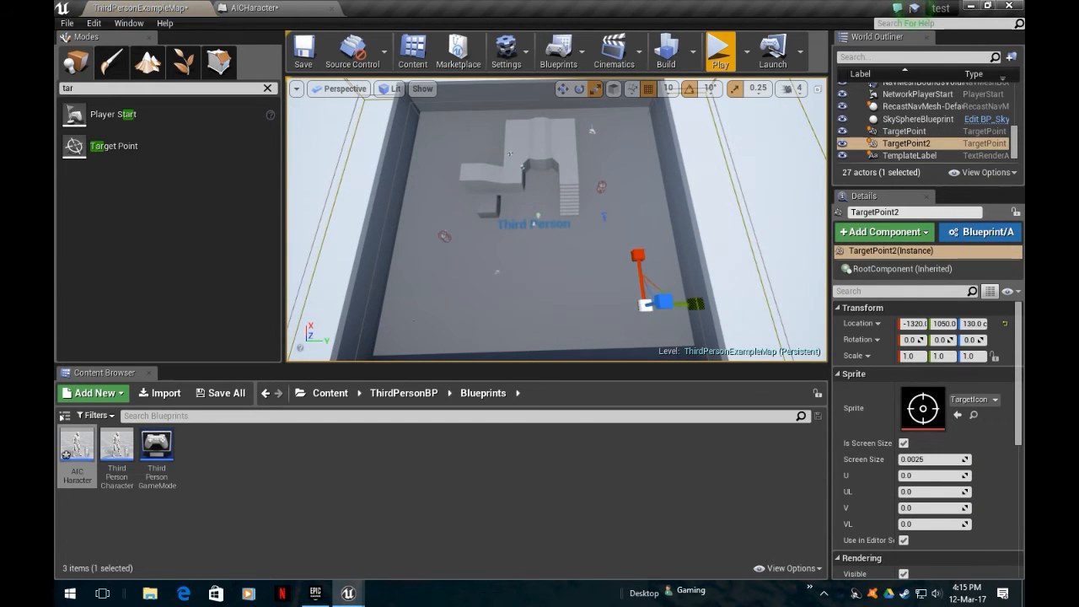
{"action": "mouse_move", "coordinate": [740, 151]}
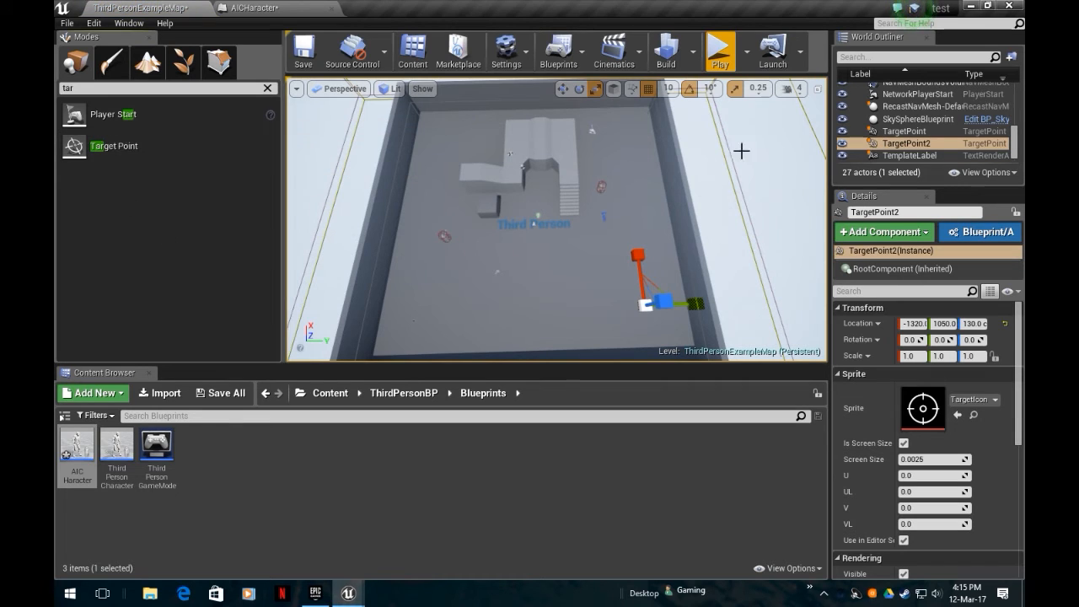
{"action": "mouse_move", "coordinate": [918, 142]}
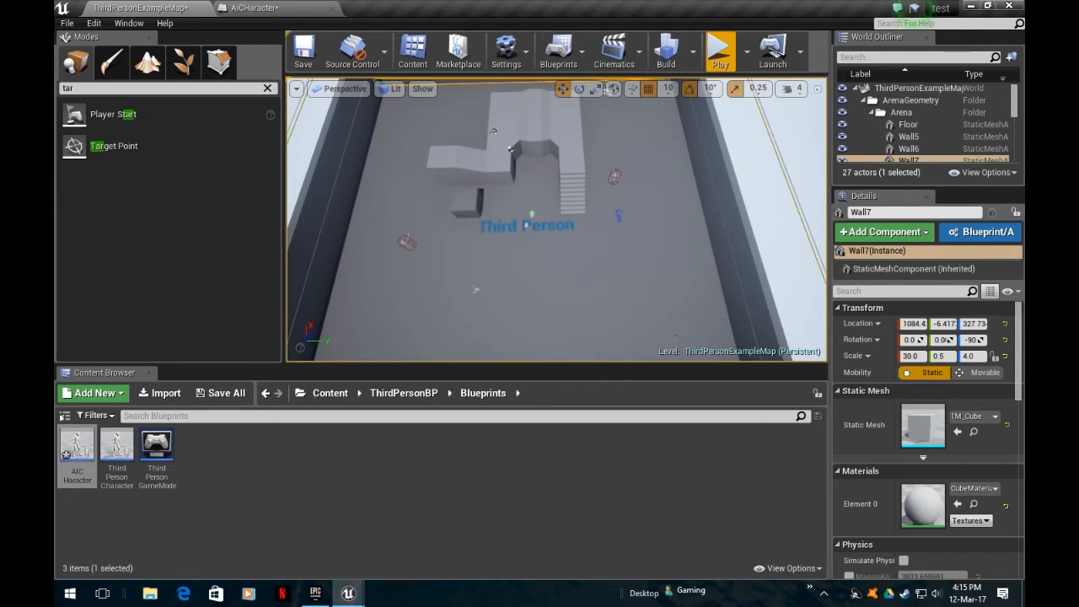
{"action": "left_click", "coordinate": [906, 118]}
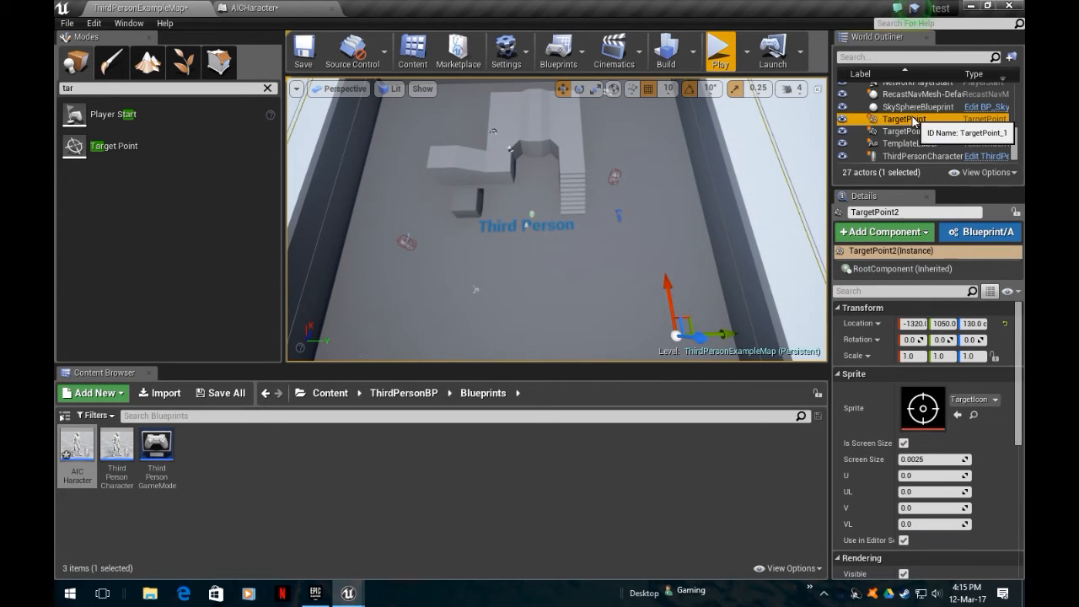
{"action": "left_click", "coordinate": [898, 124]}
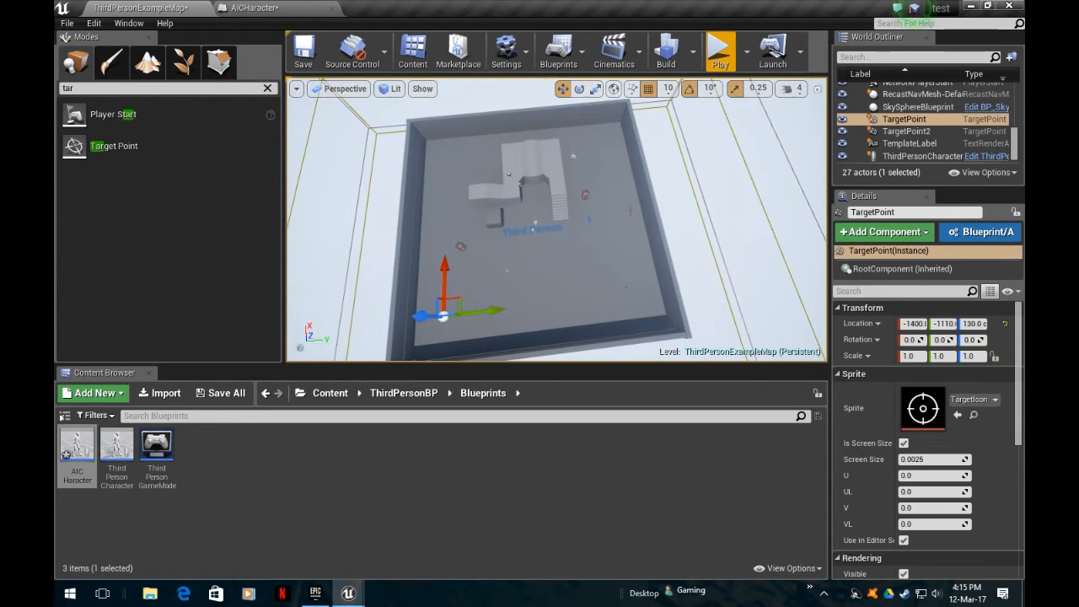
{"action": "mouse_move", "coordinate": [70, 443]}
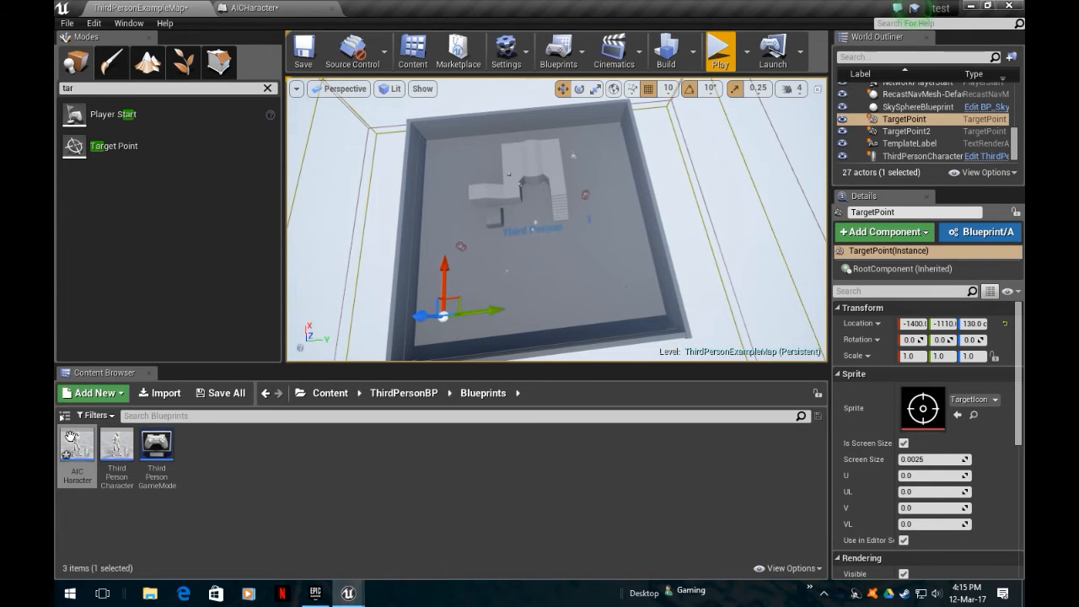
{"action": "right_click", "coordinate": [76, 444]}
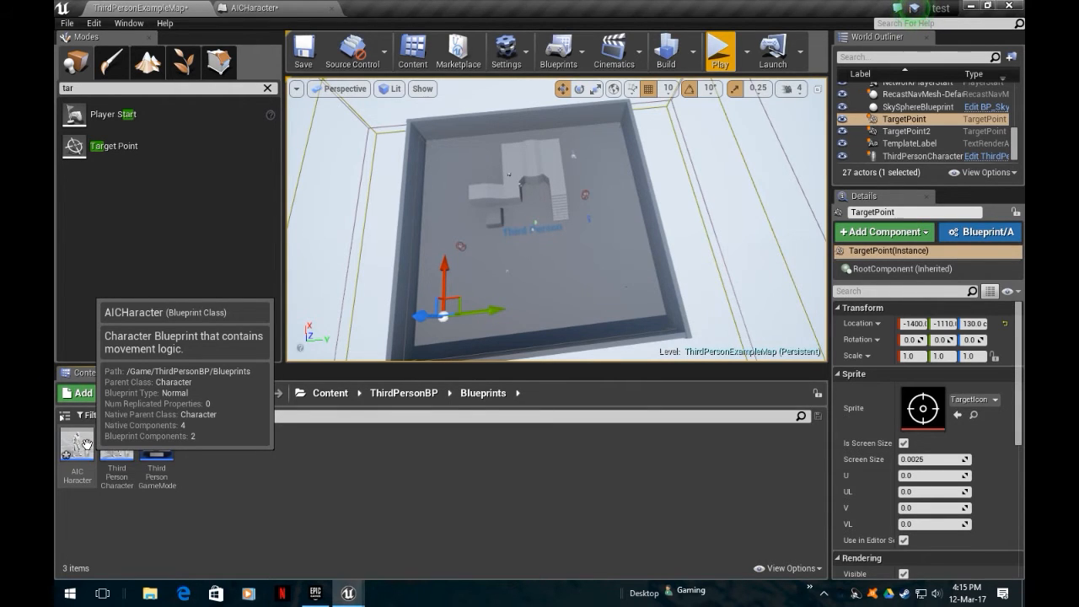
Reopen the AICharacter blueprint and bring up its empty Event Graph
{"action": "left_click", "coordinate": [76, 444]}
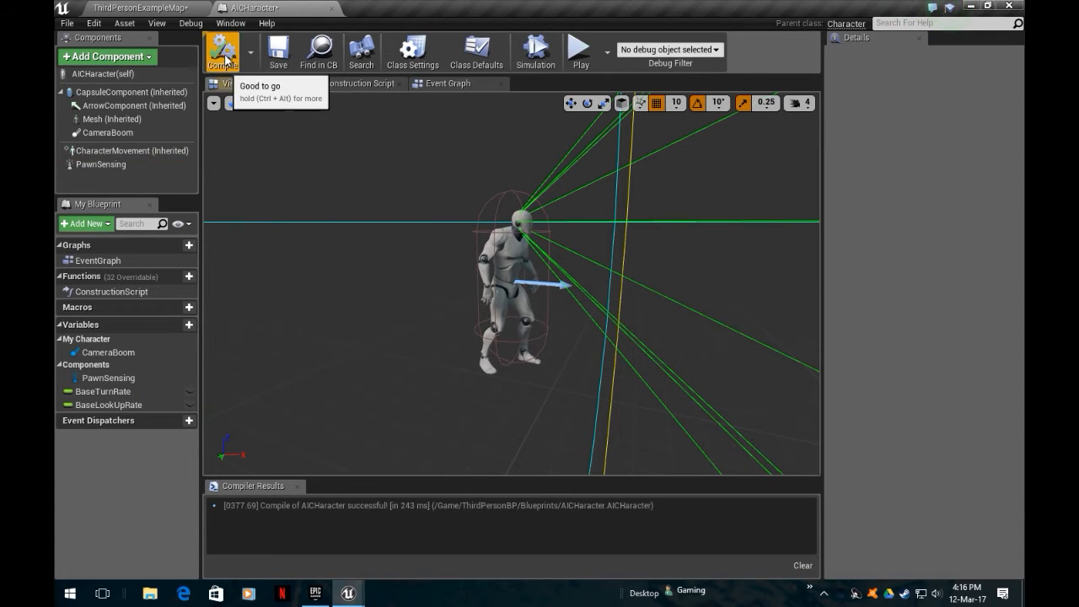
{"action": "left_click", "coordinate": [449, 84]}
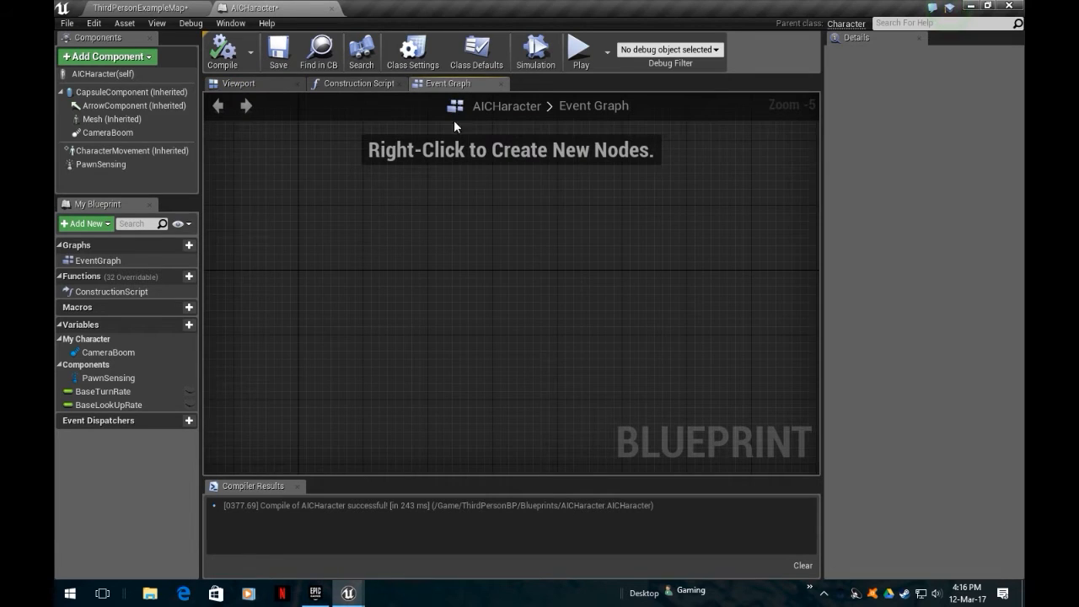
{"action": "scroll", "scroll_direction": "down", "scroll_amount": 3}
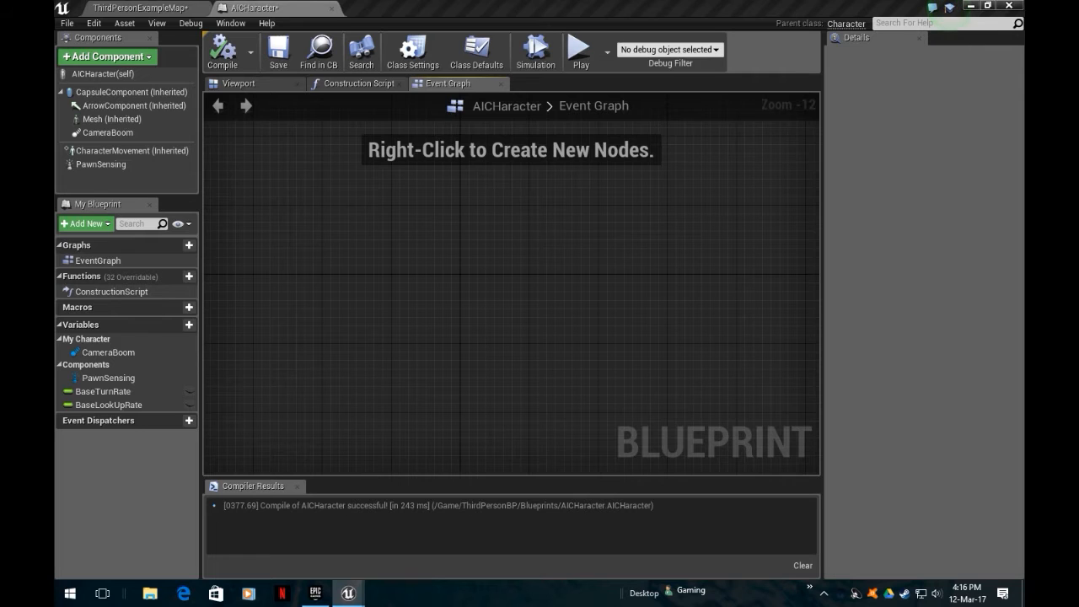
{"action": "mouse_move", "coordinate": [437, 238]}
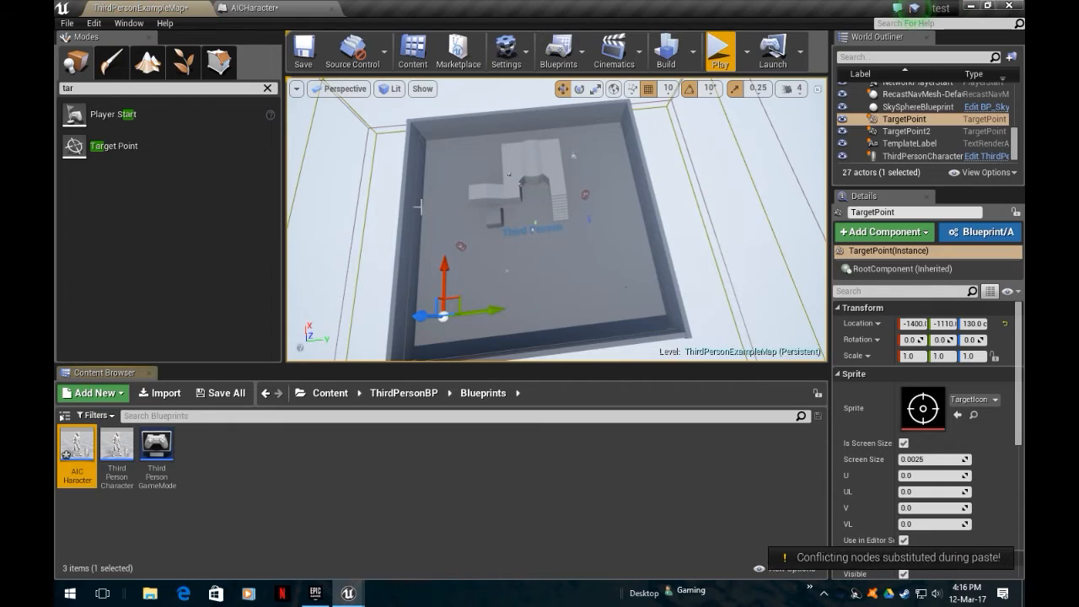
Add PawnSensing's On See Pawn event to the AICharacter graph and pan to empty space
{"action": "left_click", "coordinate": [257, 11]}
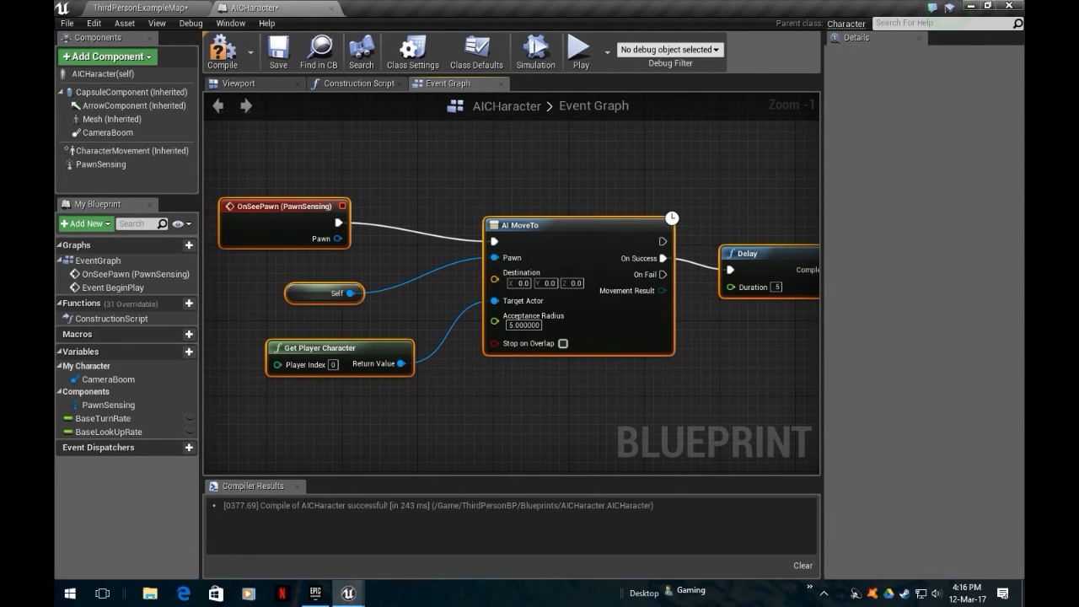
{"action": "scroll", "scroll_direction": "down", "scroll_amount": 3}
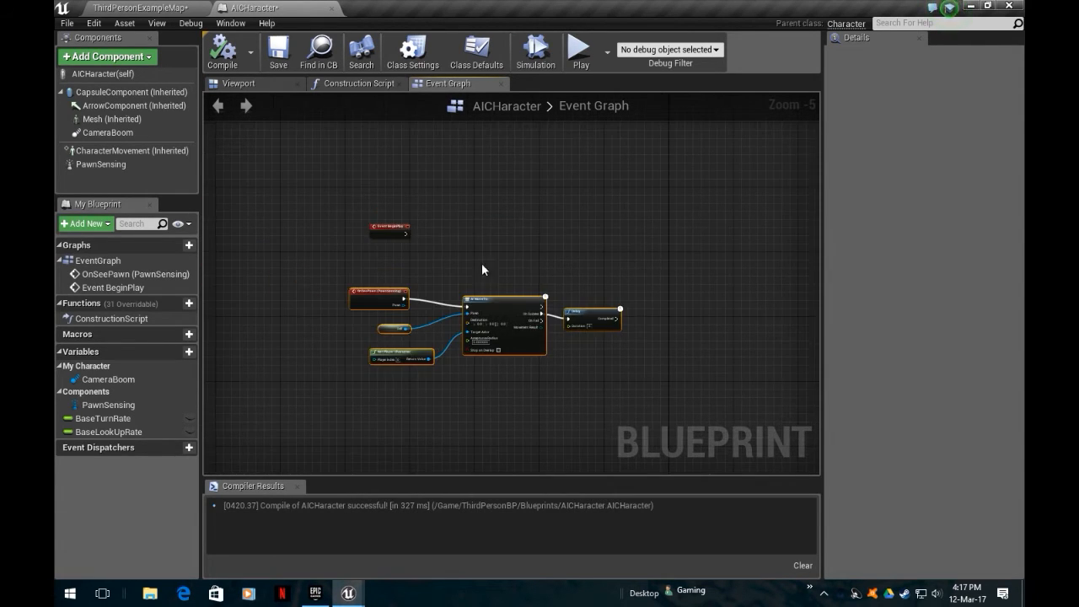
{"action": "mouse_move", "coordinate": [369, 301]}
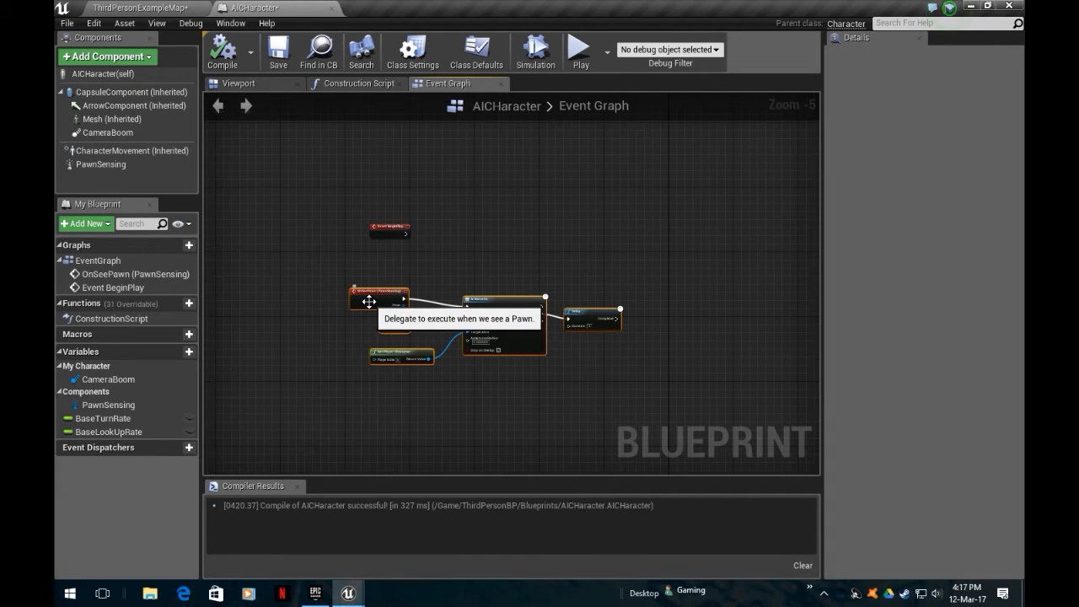
{"action": "left_click", "coordinate": [238, 84]}
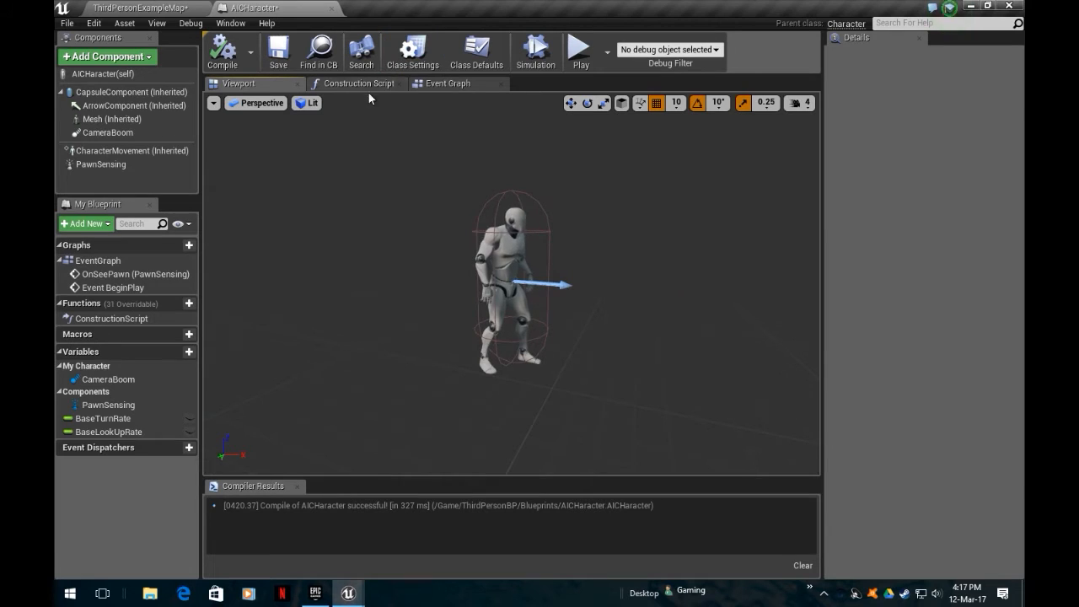
{"action": "left_click", "coordinate": [100, 164]}
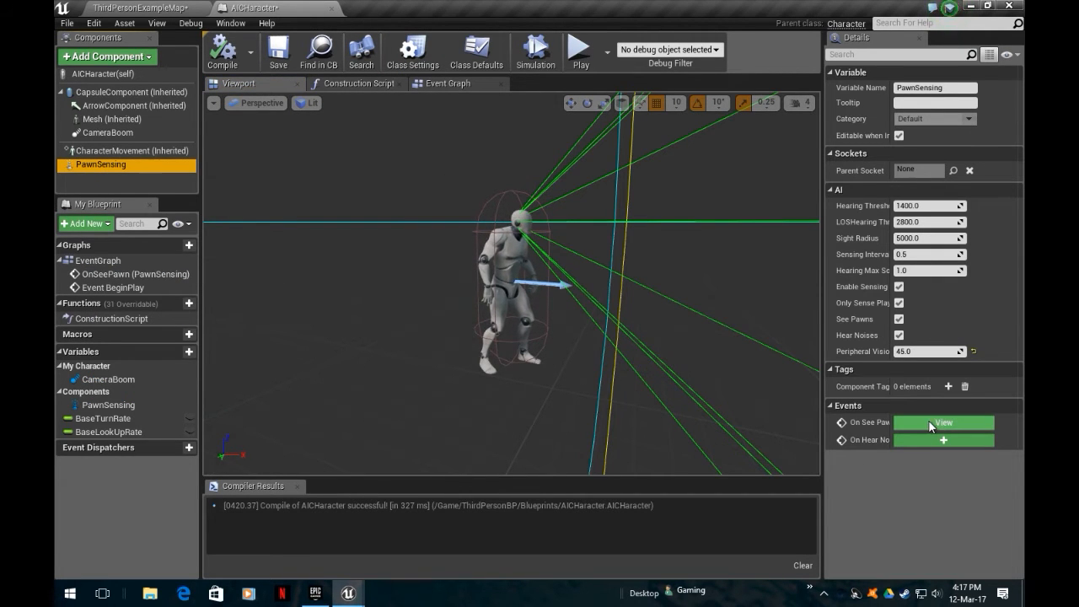
{"action": "left_click", "coordinate": [944, 423]}
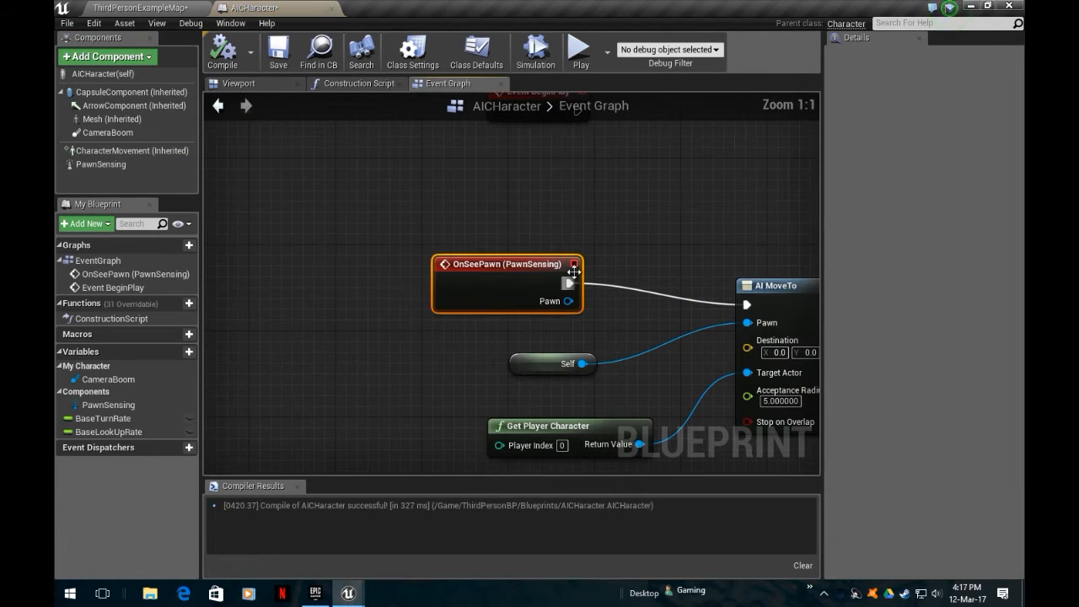
{"action": "scroll", "scroll_direction": "down", "scroll_amount": 3}
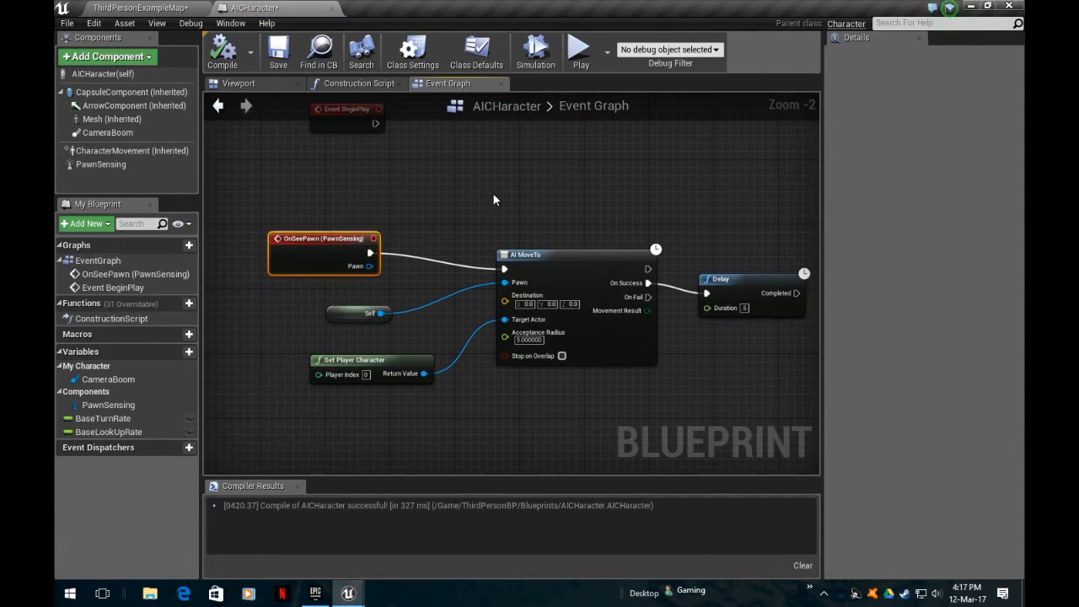
{"action": "scroll", "scroll_direction": "down", "scroll_amount": 3}
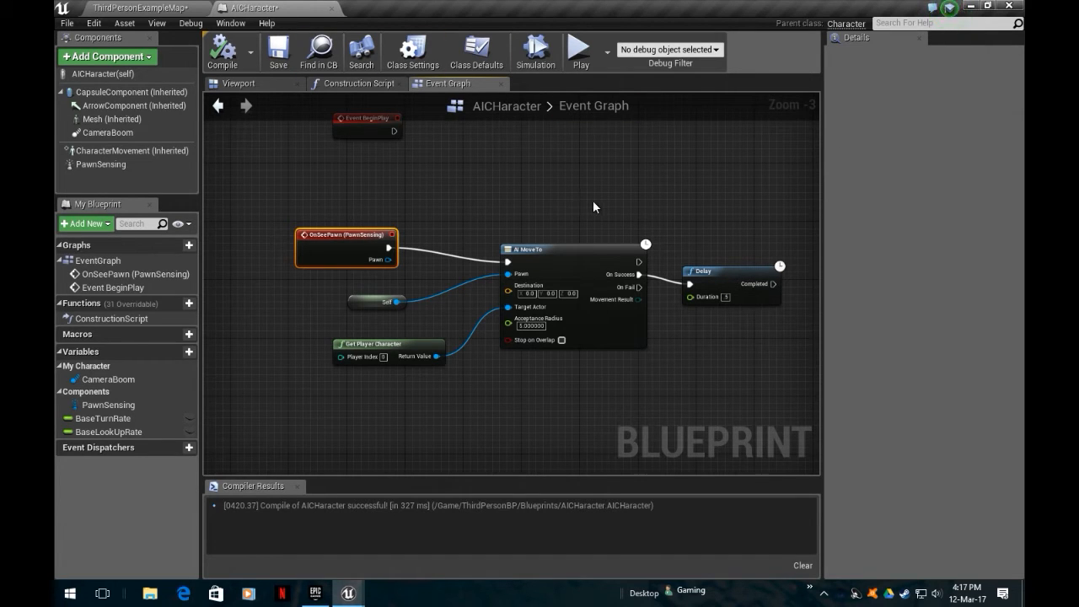
{"action": "left_click_drag", "start_coordinate": [595, 207], "coordinate": [562, 215]}
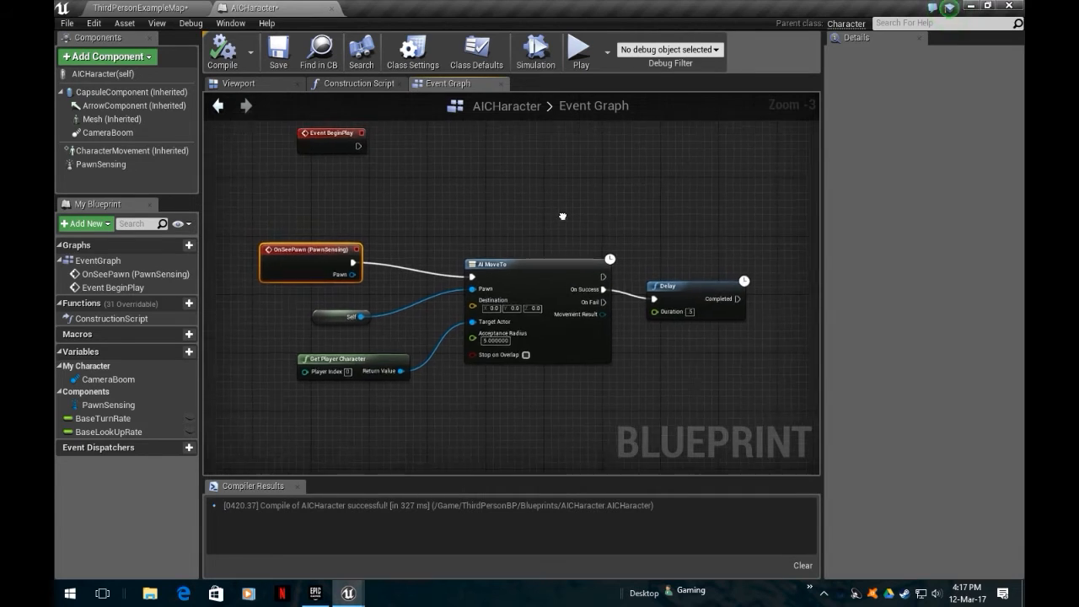
{"action": "scroll", "scroll_direction": "down", "scroll_amount": 3}
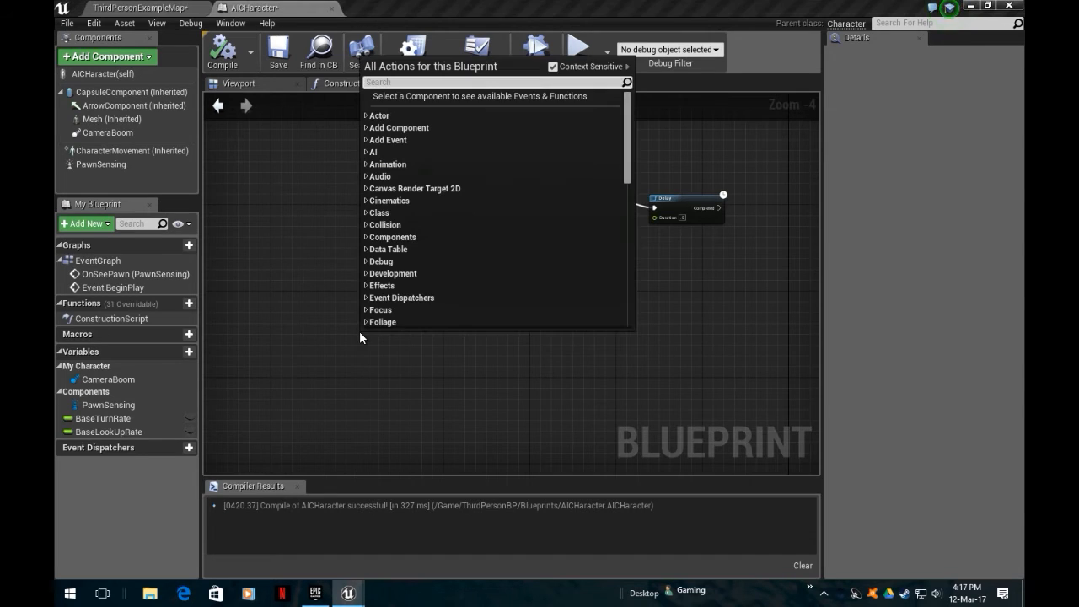
Add a custom event named AIPatrol and move it into open graph space
{"action": "type", "text": "Custom"}
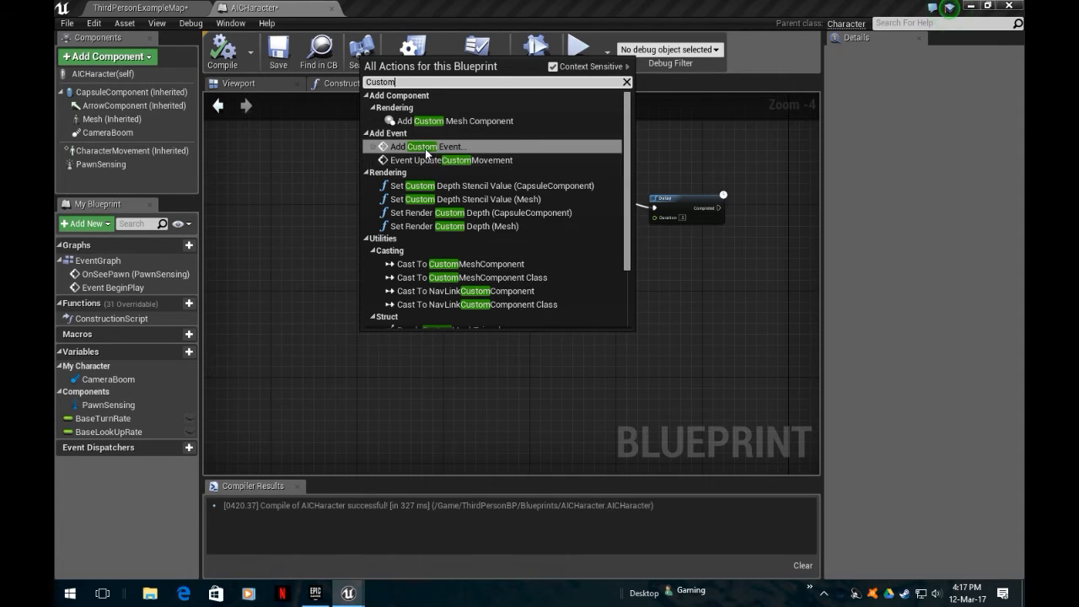
{"action": "left_click", "coordinate": [424, 146]}
{"action": "type", "text": "AIPatrol"}
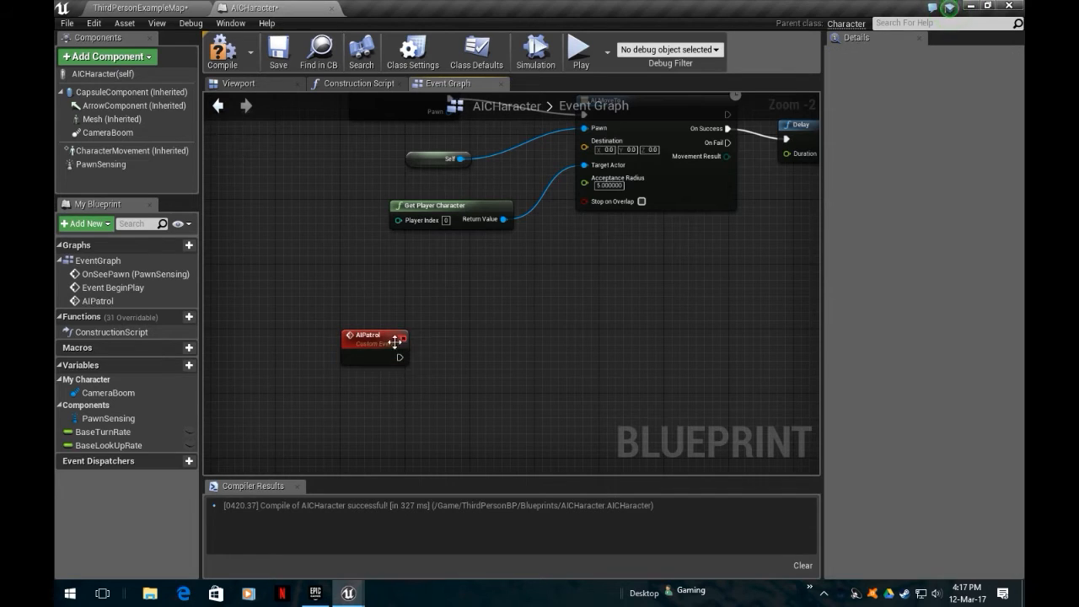
{"action": "left_click_drag", "start_coordinate": [375, 342], "coordinate": [438, 316]}
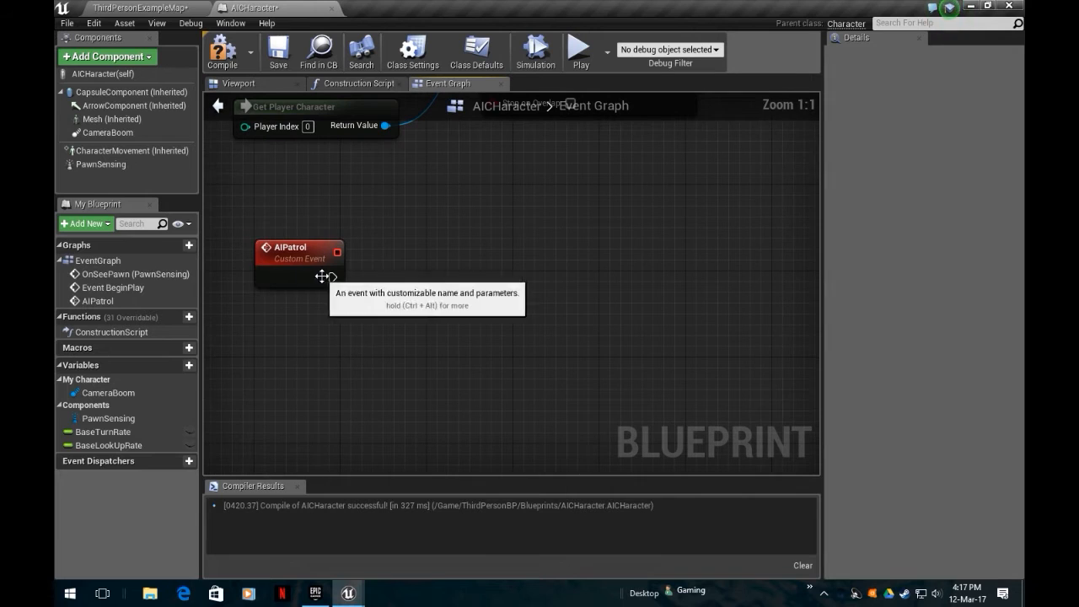
{"action": "left_click_drag", "start_coordinate": [336, 270], "coordinate": [430, 270]}
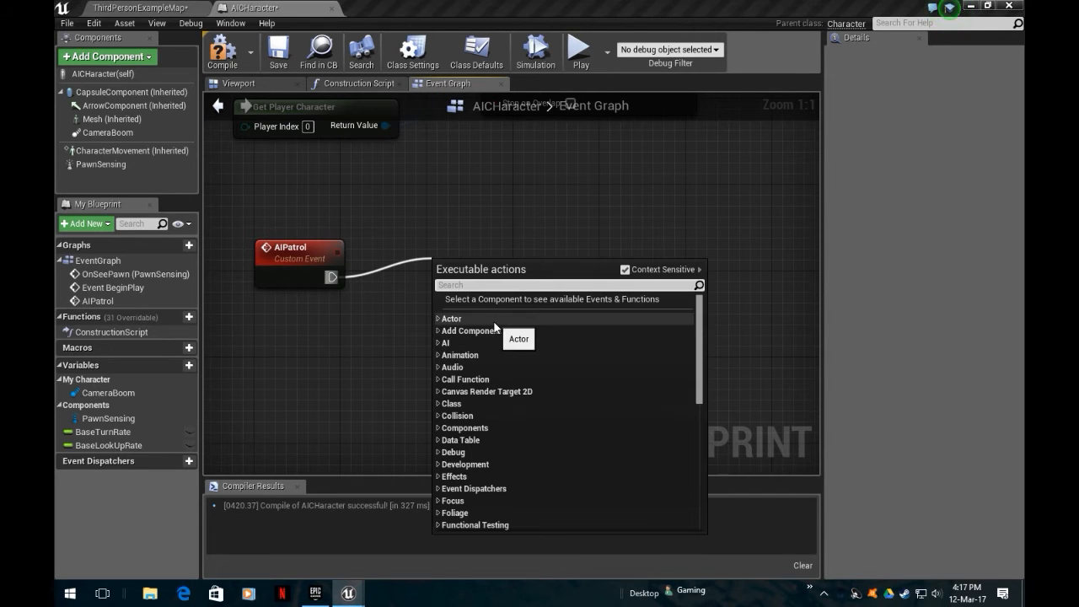
Add a FlipFlop after AIPatrol and wire its A and B outputs to two AI MoveTo nodes
{"action": "type", "text": "flip"}
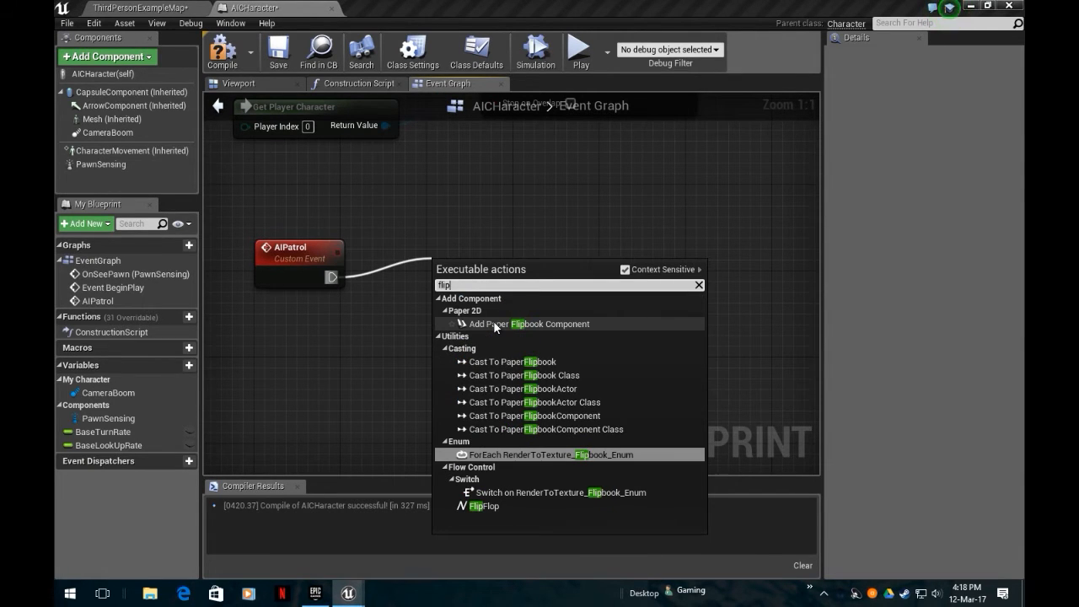
{"action": "left_click", "coordinate": [484, 506]}
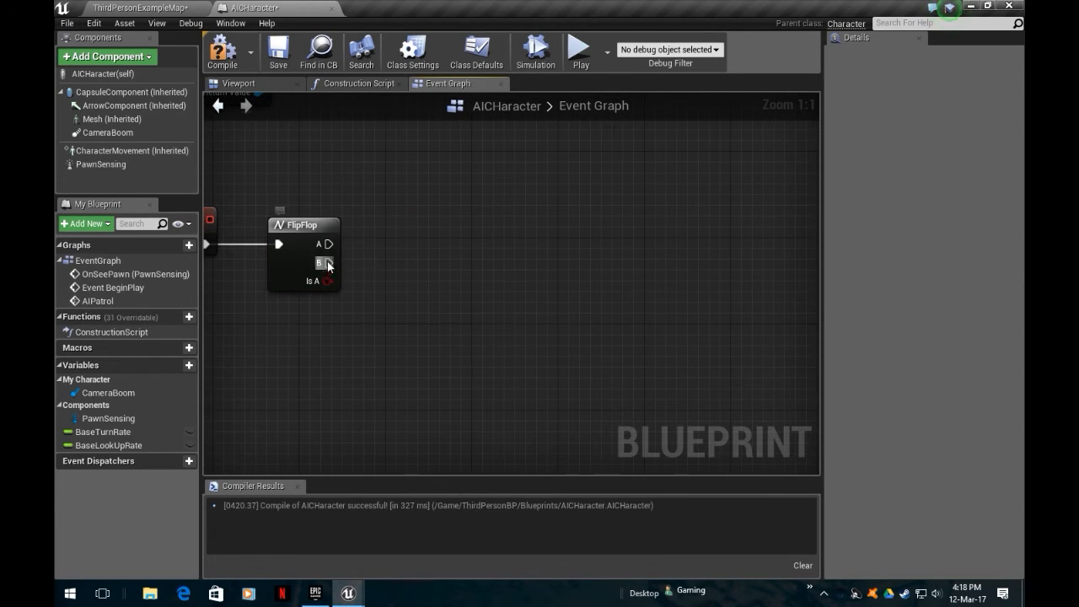
{"action": "mouse_move", "coordinate": [624, 312]}
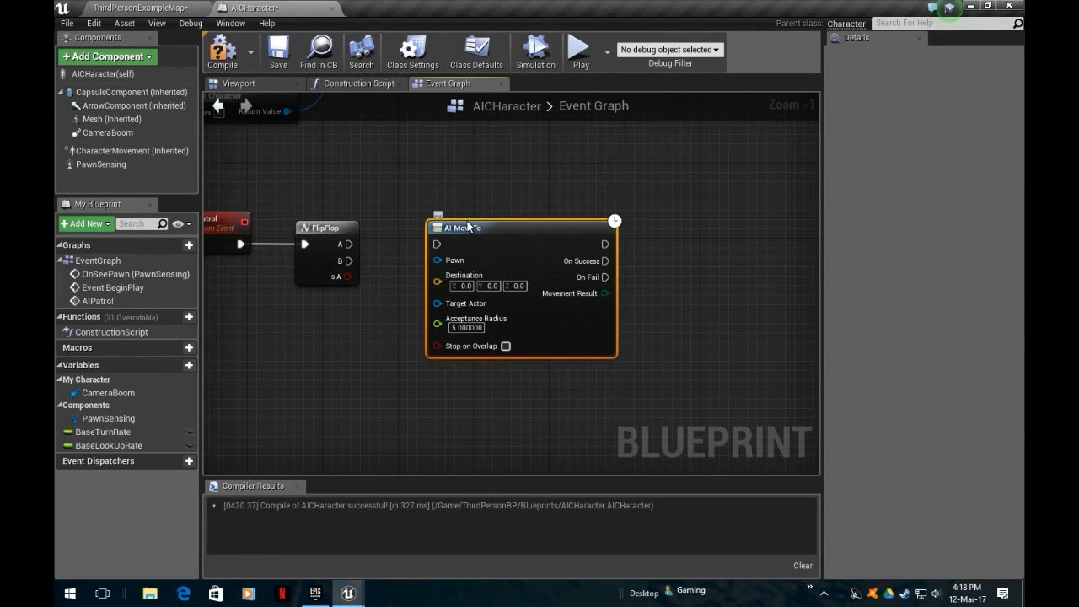
{"action": "left_click_drag", "start_coordinate": [348, 244], "coordinate": [436, 244]}
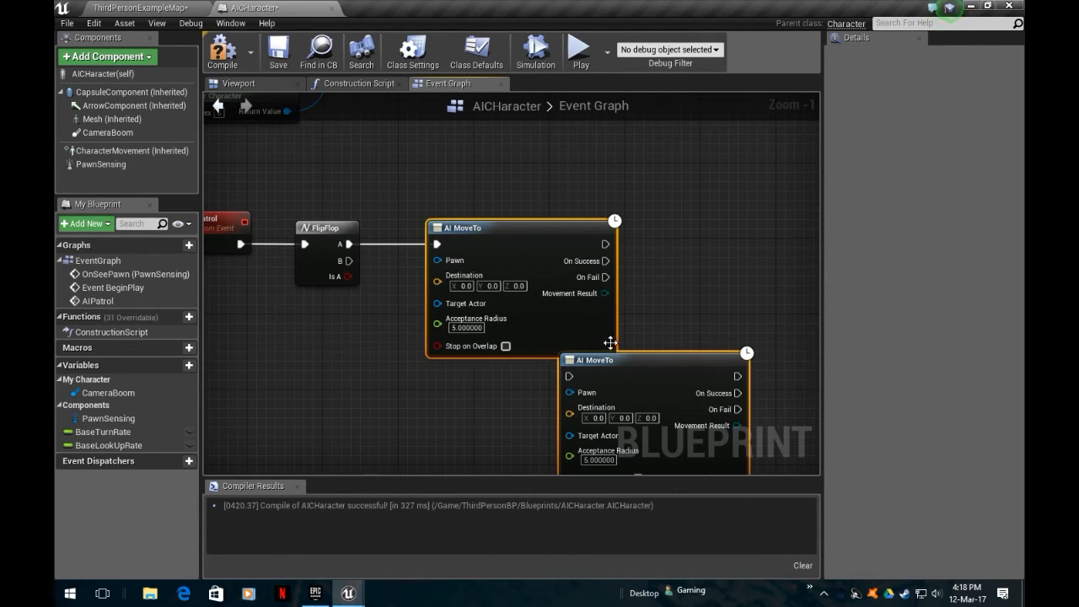
{"action": "mouse_move", "coordinate": [678, 372]}
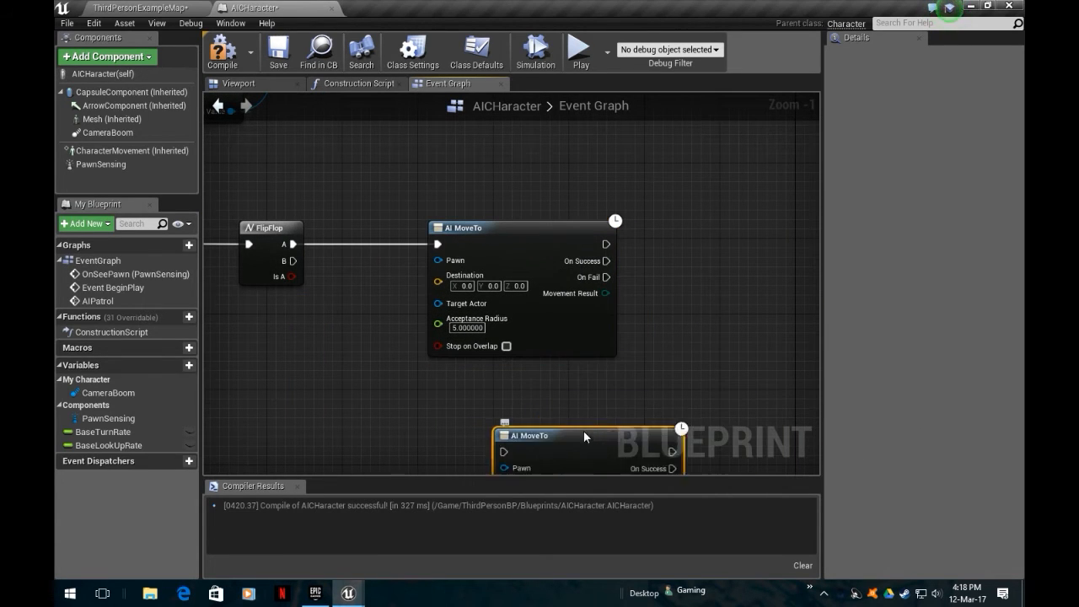
{"action": "left_click_drag", "start_coordinate": [584, 436], "coordinate": [523, 415]}
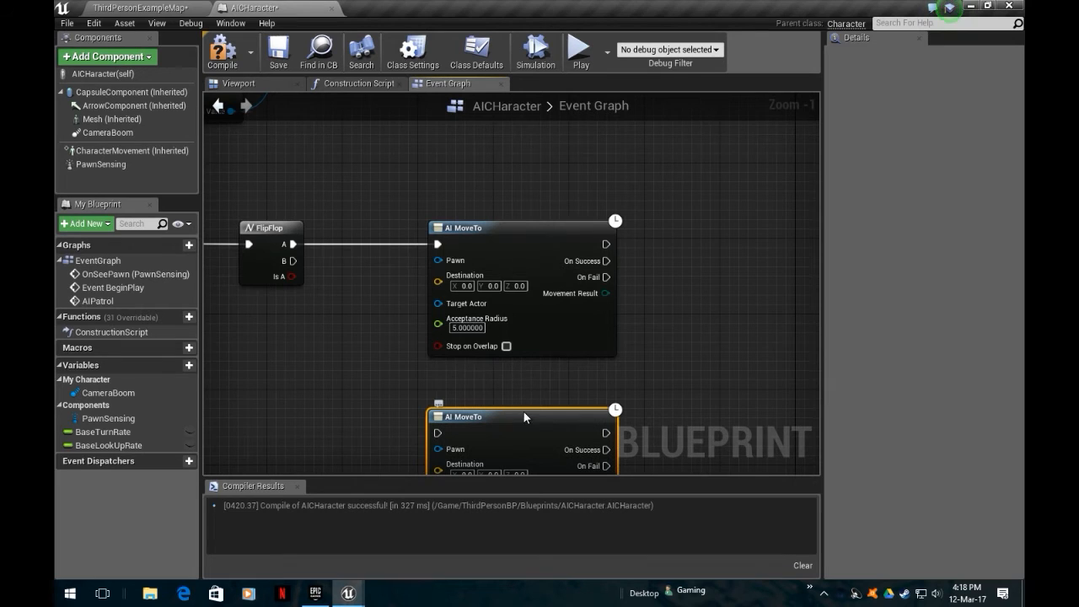
{"action": "left_click_drag", "start_coordinate": [294, 260], "coordinate": [436, 432]}
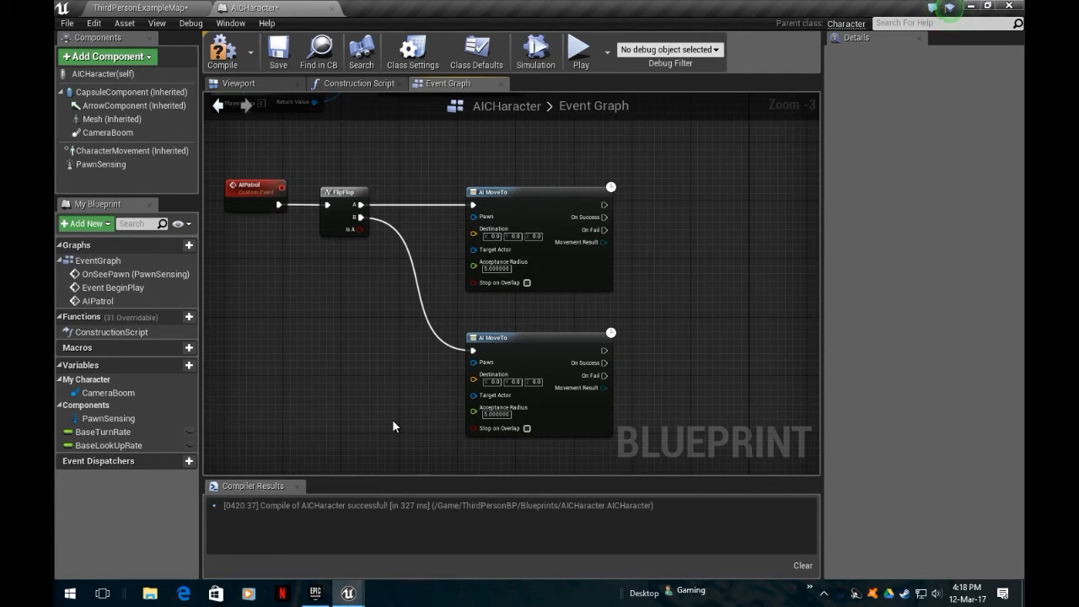
Add a variable named First Location typed as a Target Point reference
{"action": "left_click", "coordinate": [189, 365]}
{"action": "type", "text": "N"}
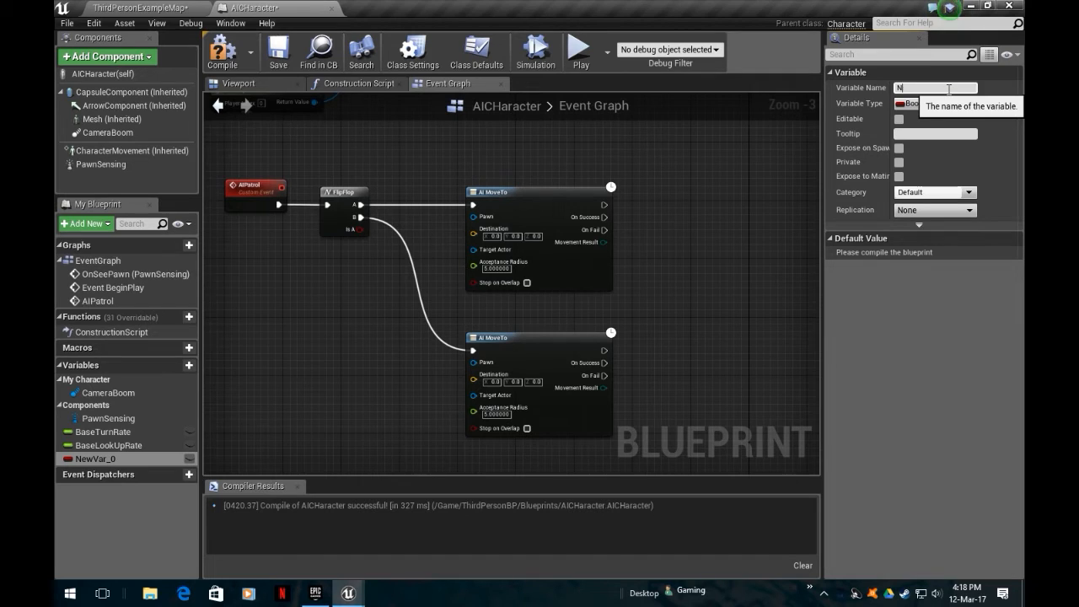
{"action": "type", "text": "First"}
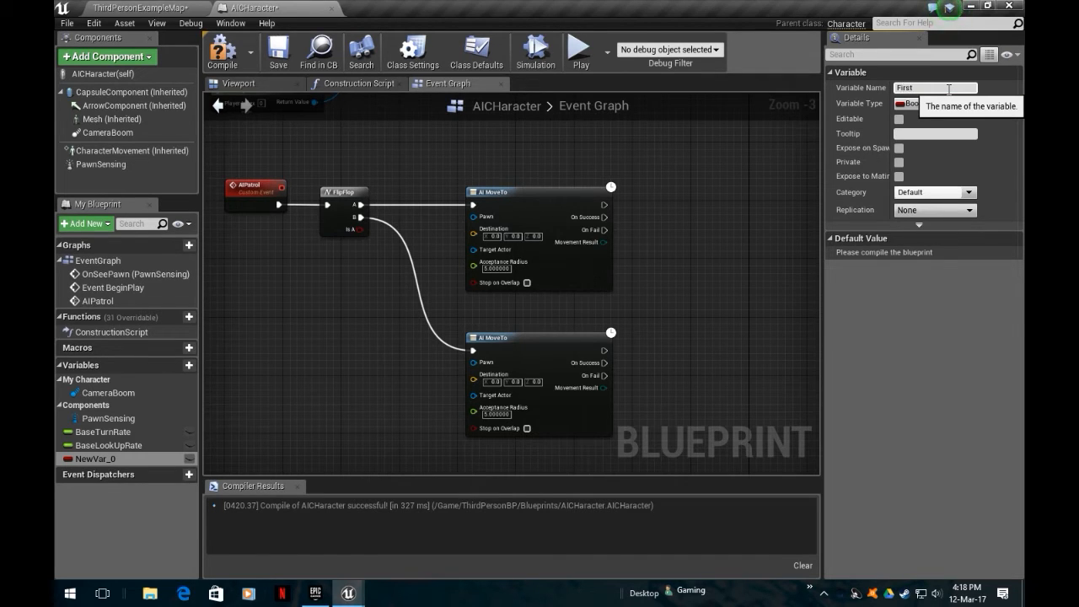
{"action": "type", "text": "Local"}
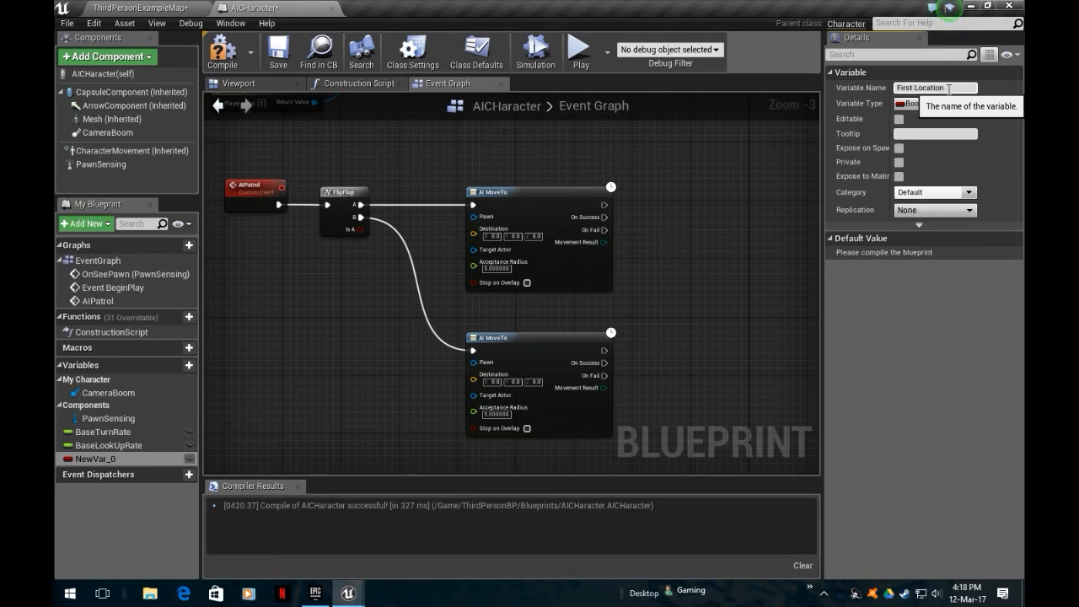
{"action": "left_click", "coordinate": [934, 103]}
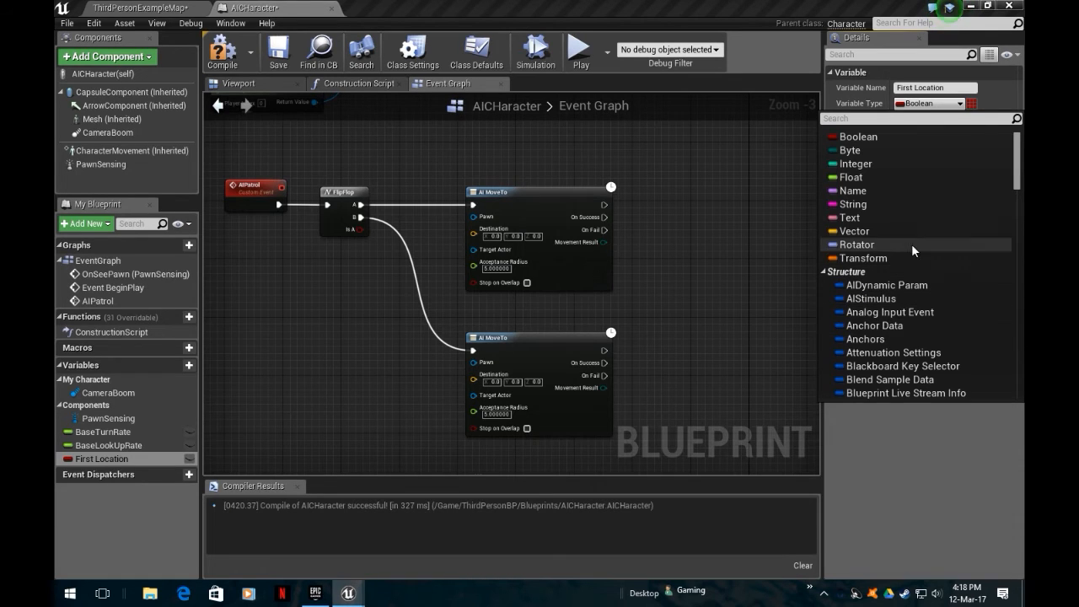
{"action": "scroll", "scroll_direction": "down", "scroll_amount": 3}
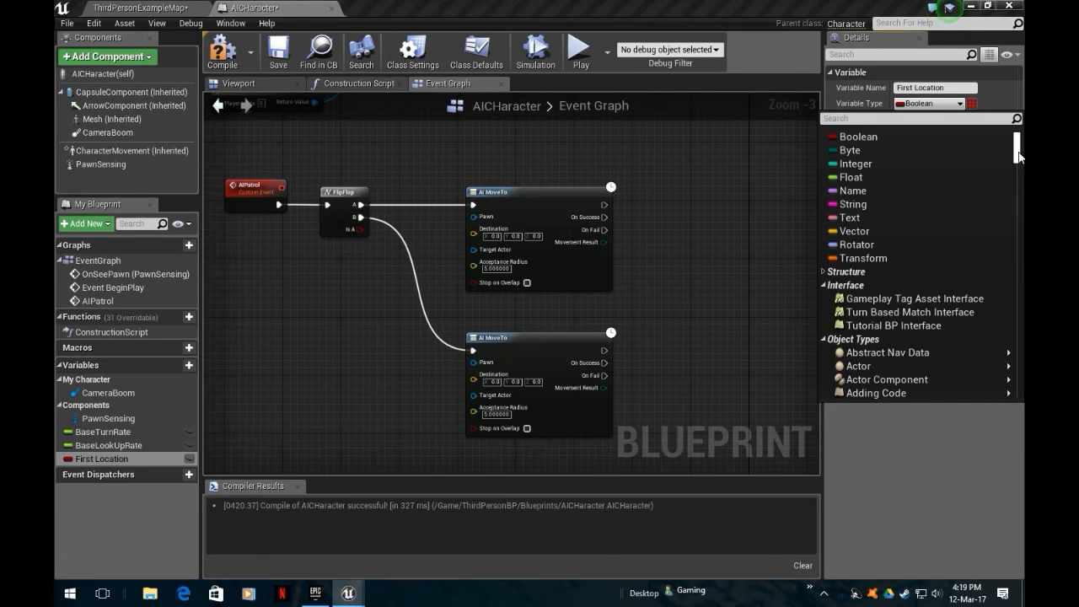
{"action": "scroll", "scroll_direction": "down", "scroll_amount": 3}
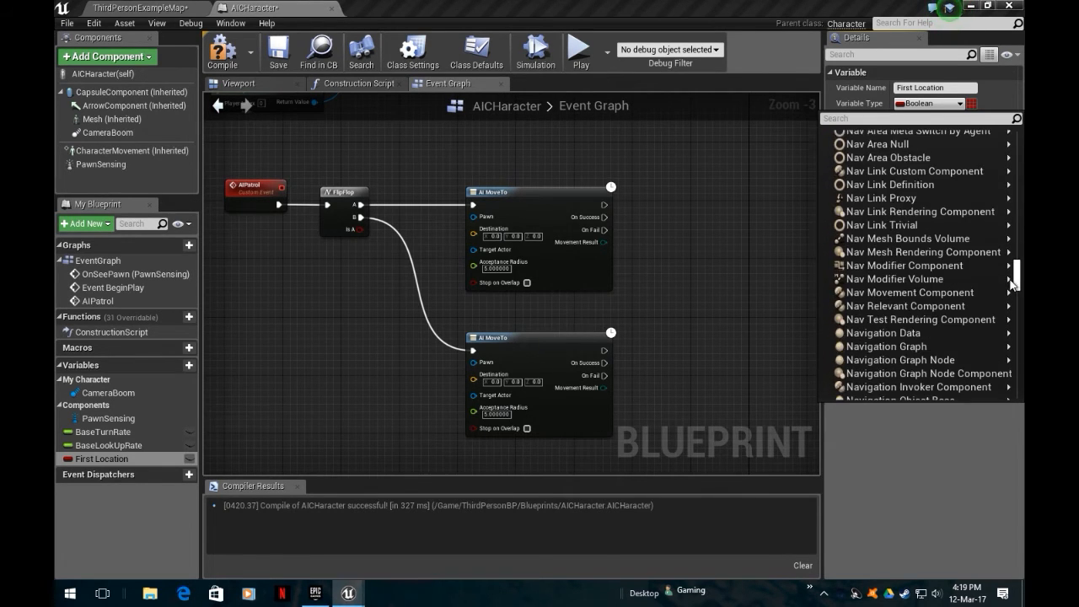
{"action": "scroll", "scroll_direction": "down", "scroll_amount": 3}
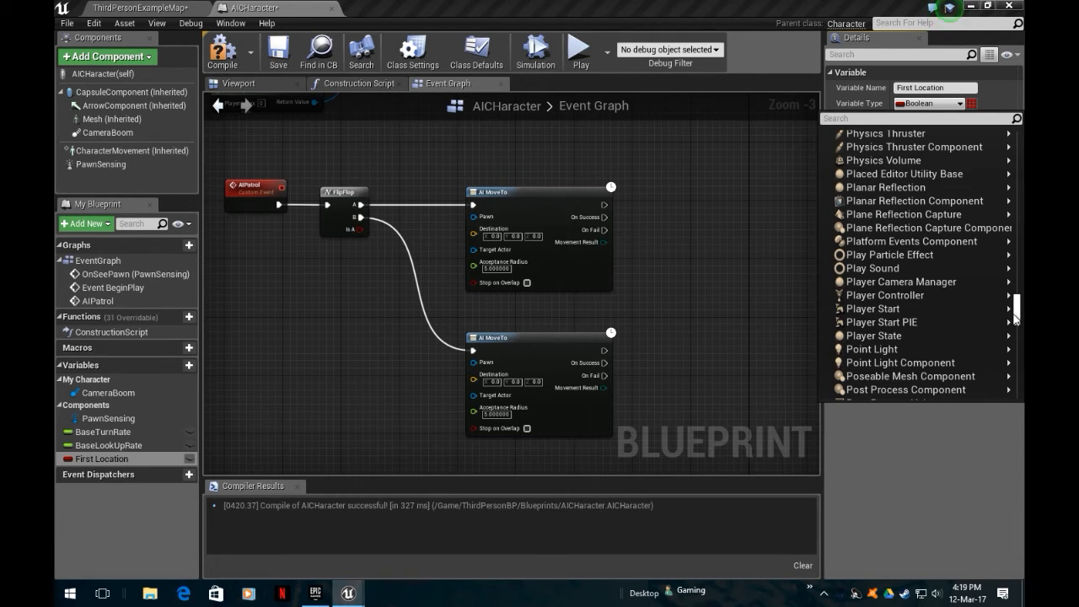
{"action": "scroll", "scroll_direction": "down", "scroll_amount": 3}
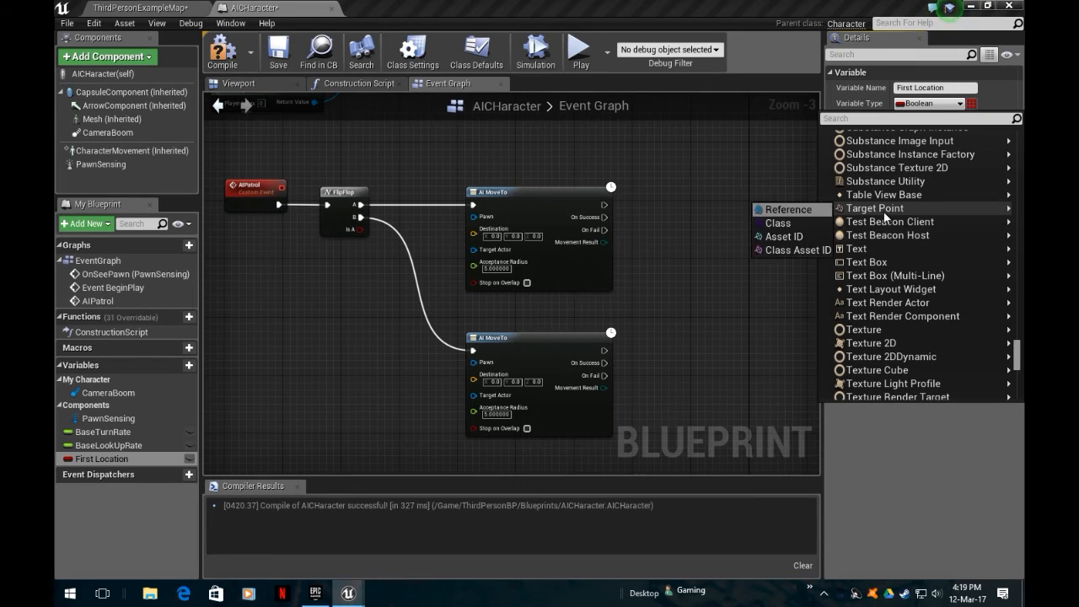
{"action": "mouse_move", "coordinate": [887, 217]}
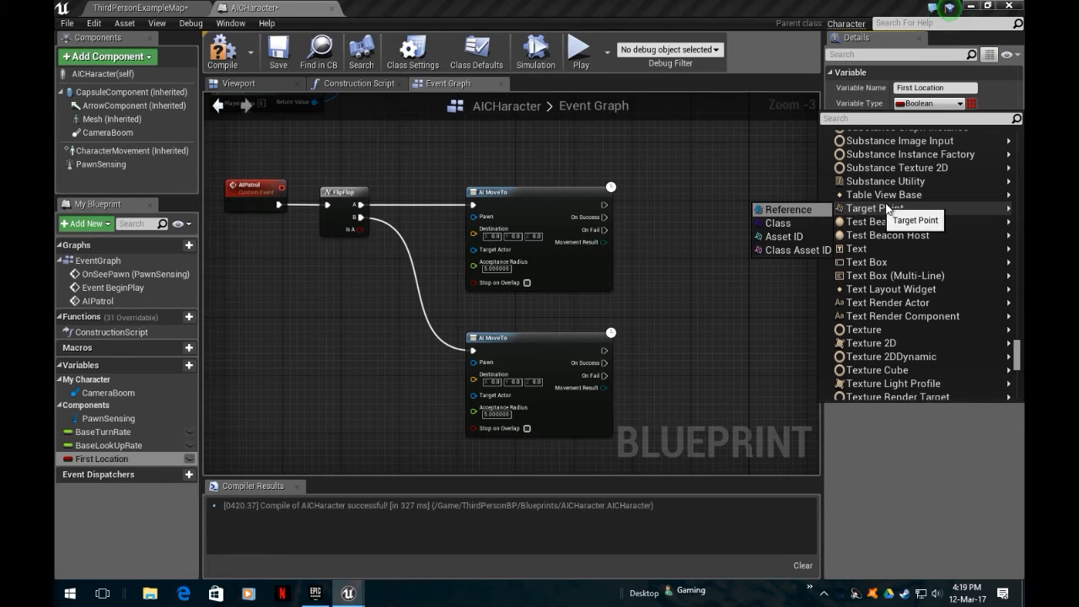
{"action": "left_click", "coordinate": [875, 208]}
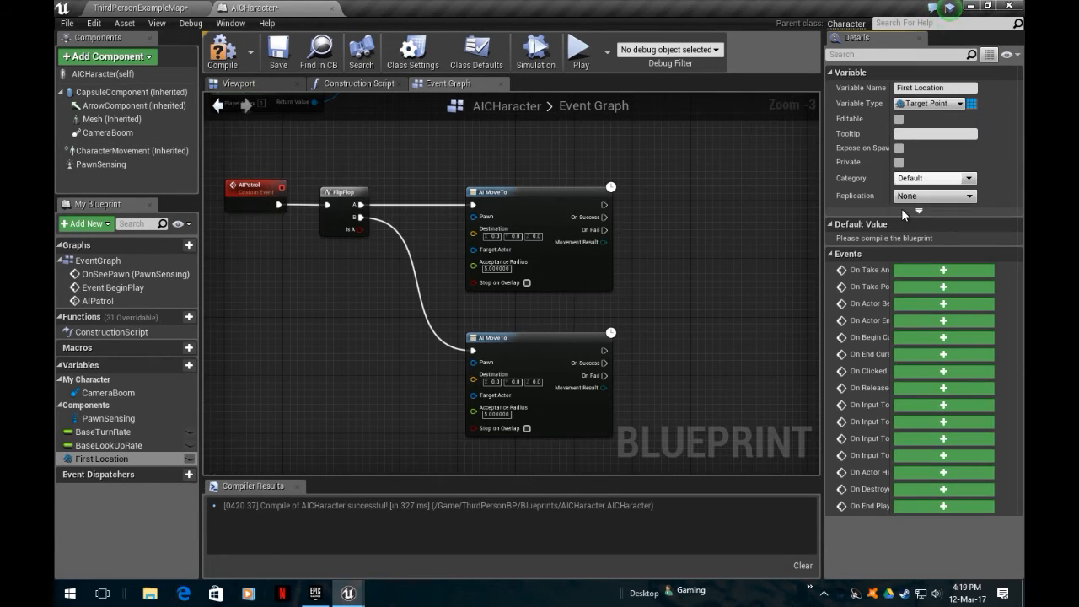
{"action": "mouse_move", "coordinate": [927, 103]}
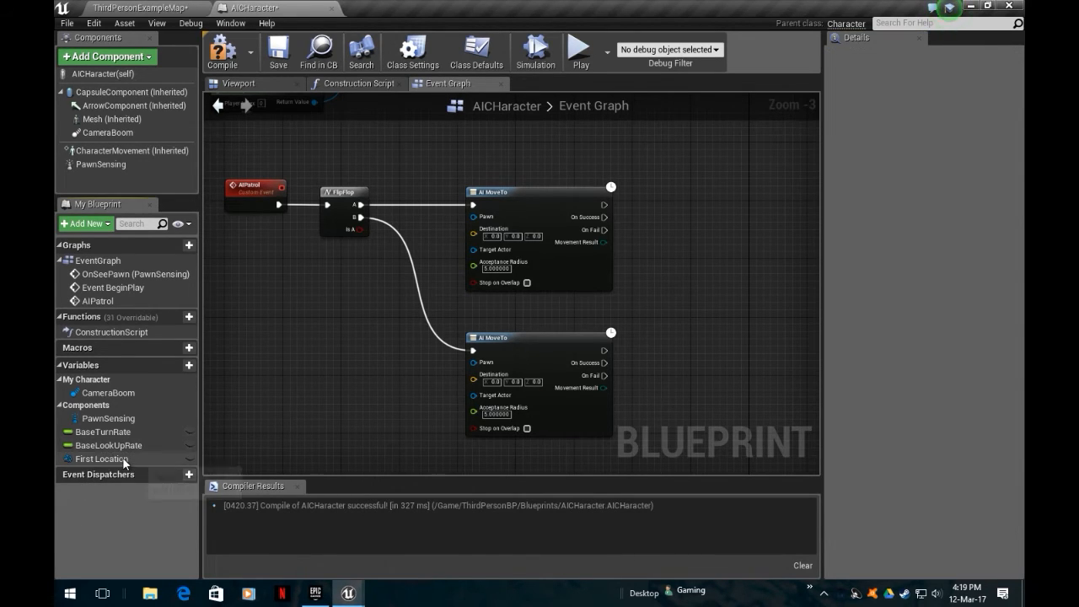
Add another Target Point variable and name it Second Location
{"action": "left_click", "coordinate": [101, 459]}
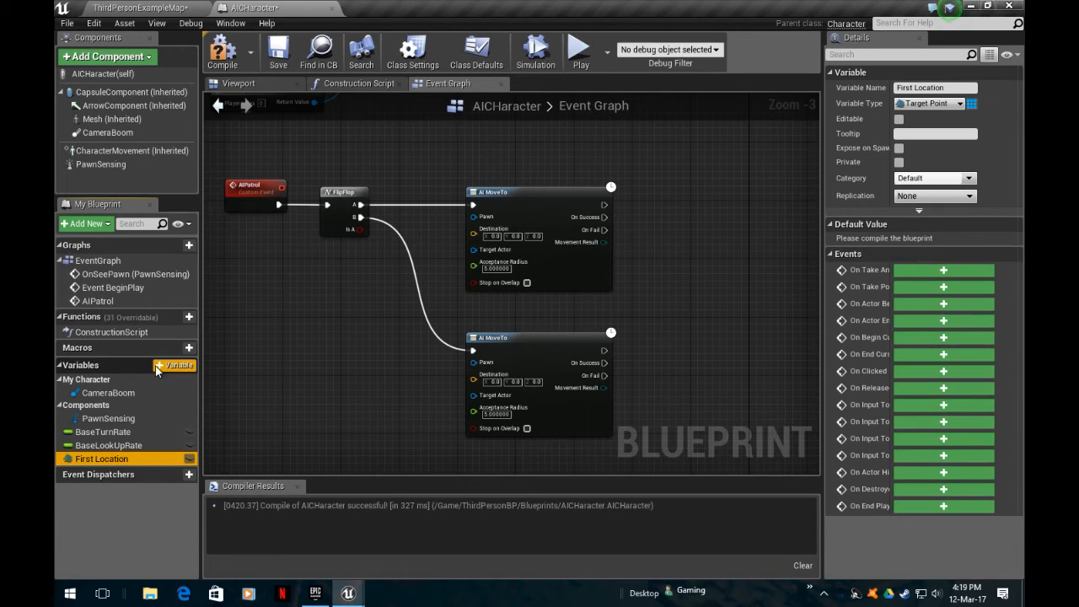
{"action": "left_click", "coordinate": [173, 365]}
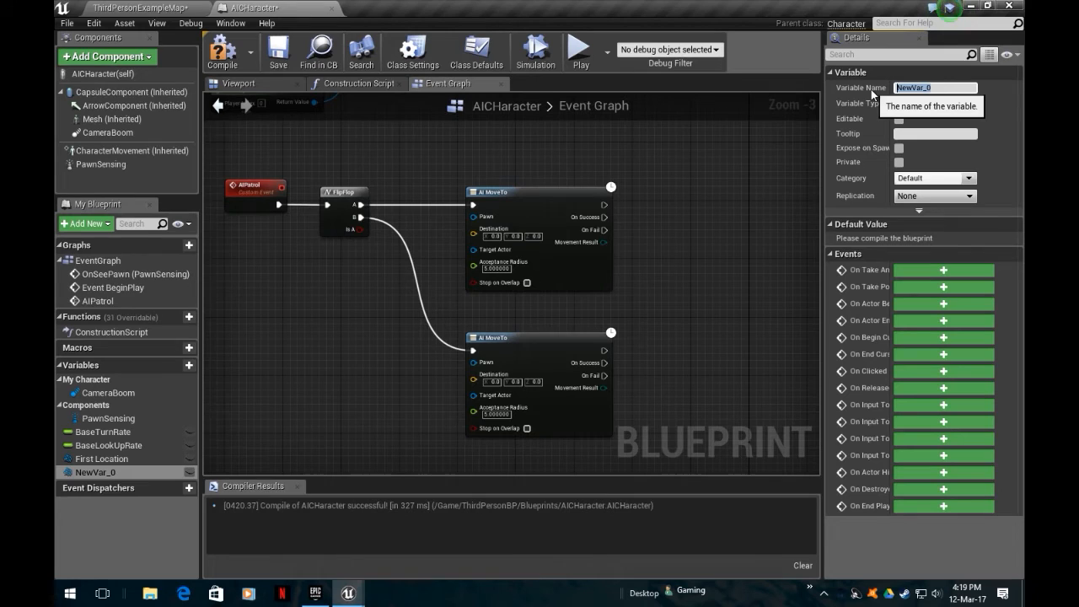
{"action": "type", "text": "SEcond"}
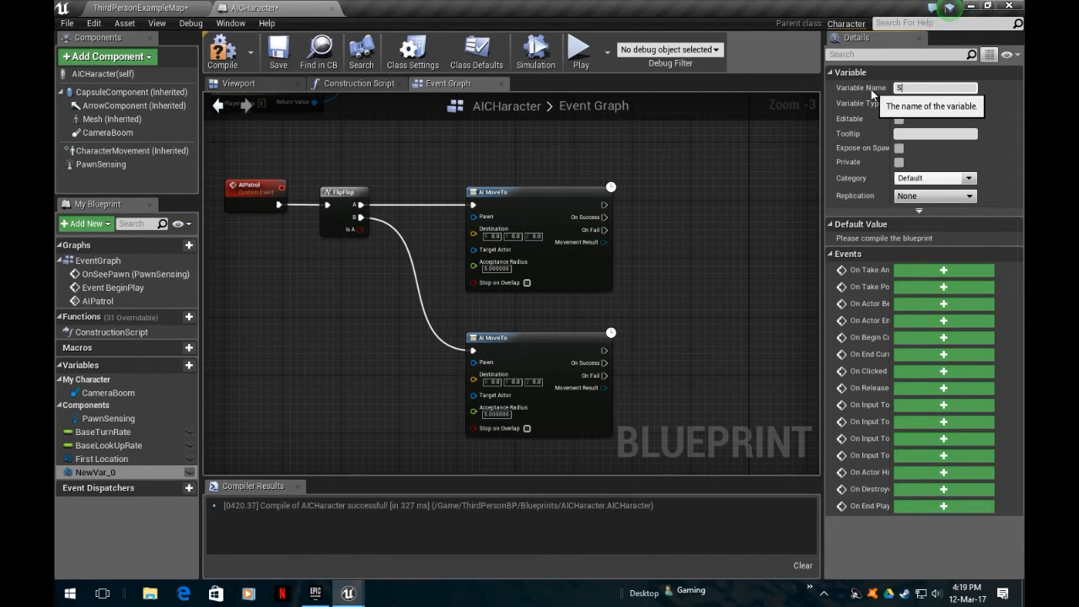
{"action": "type", "text": "econd Location"}
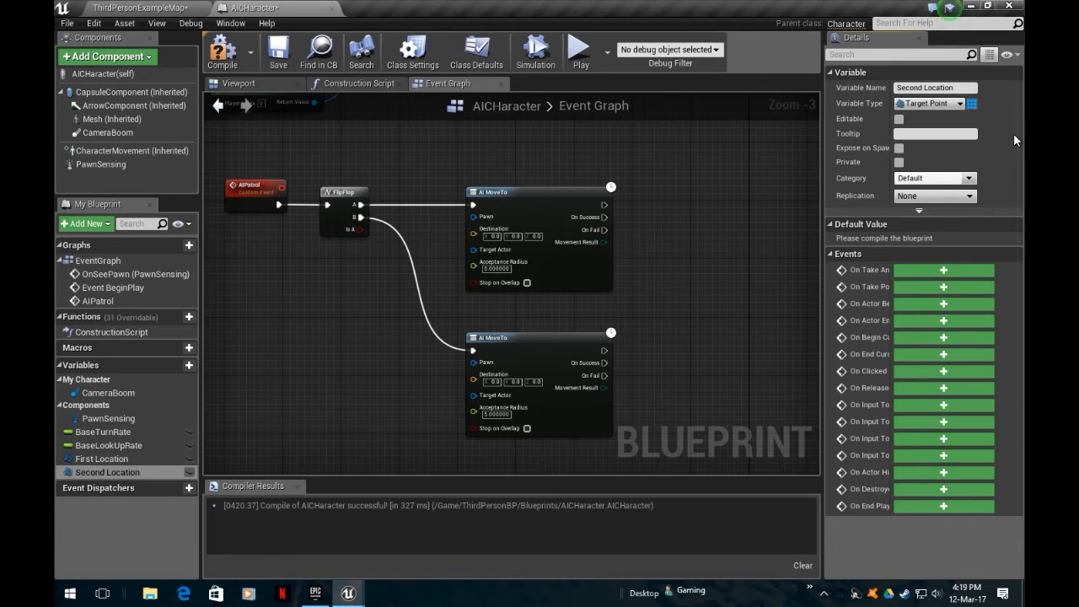
{"action": "mouse_move", "coordinate": [102, 459]}
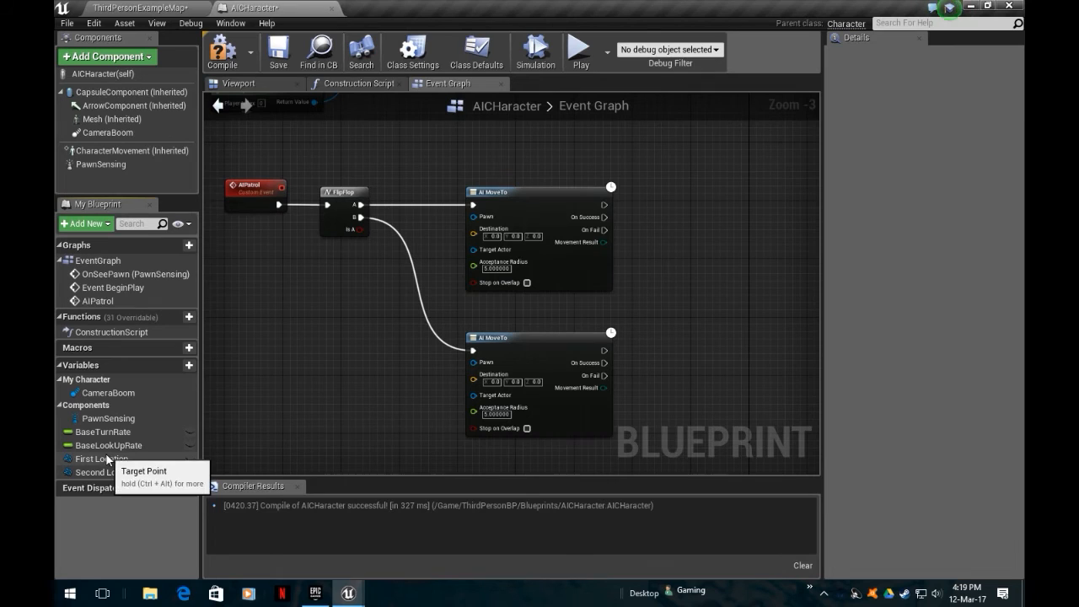
{"action": "mouse_move", "coordinate": [190, 469]}
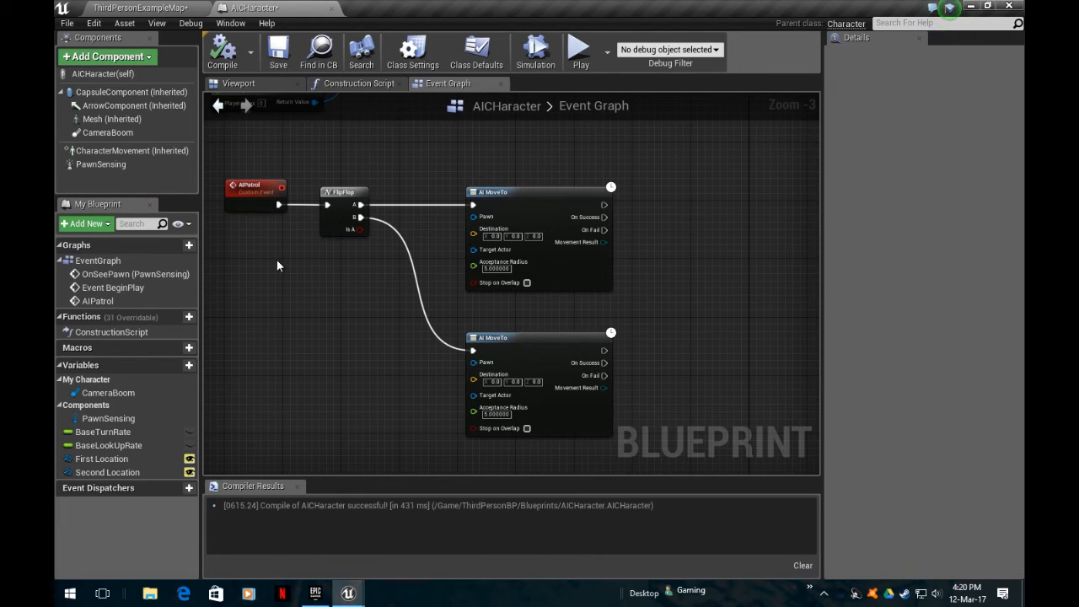
{"action": "mouse_move", "coordinate": [232, 465]}
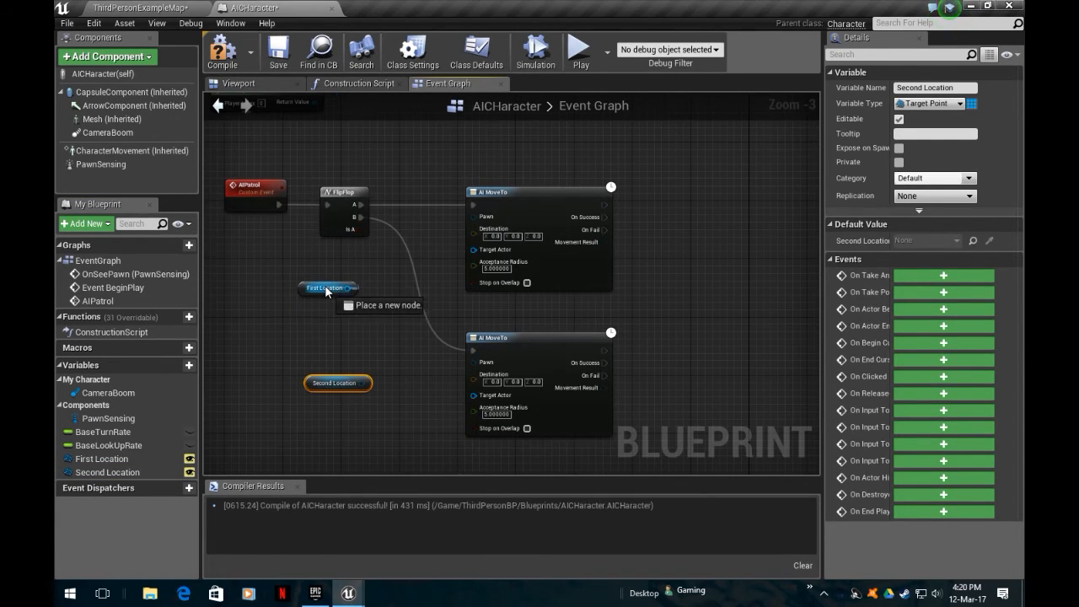
Wire a First Location getter to the first AI MoveTo's Target Actor and add a Self node
{"action": "left_click", "coordinate": [325, 288]}
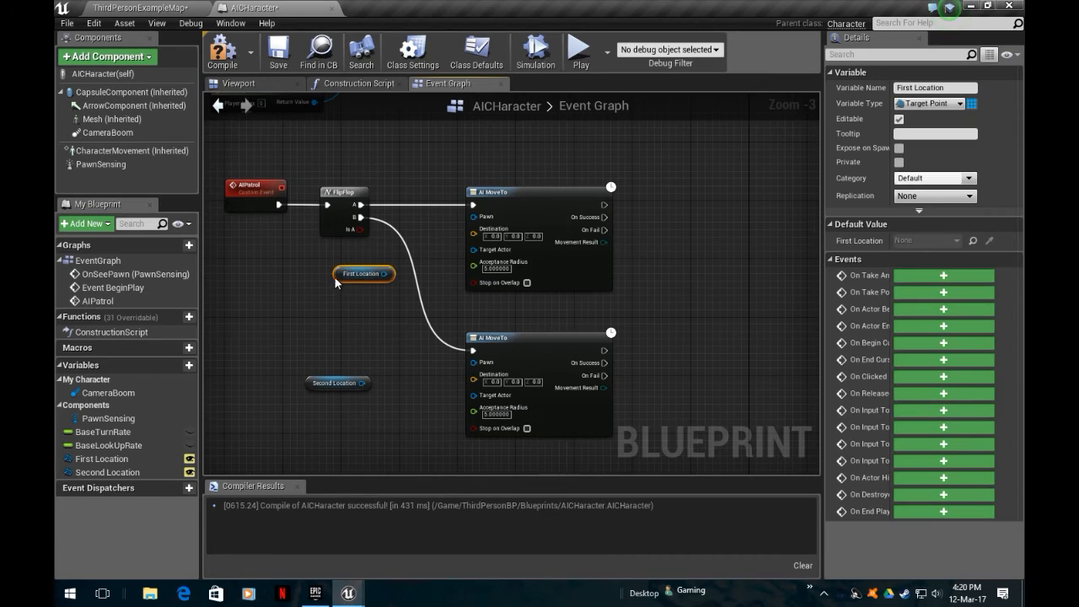
{"action": "left_click", "coordinate": [339, 383]}
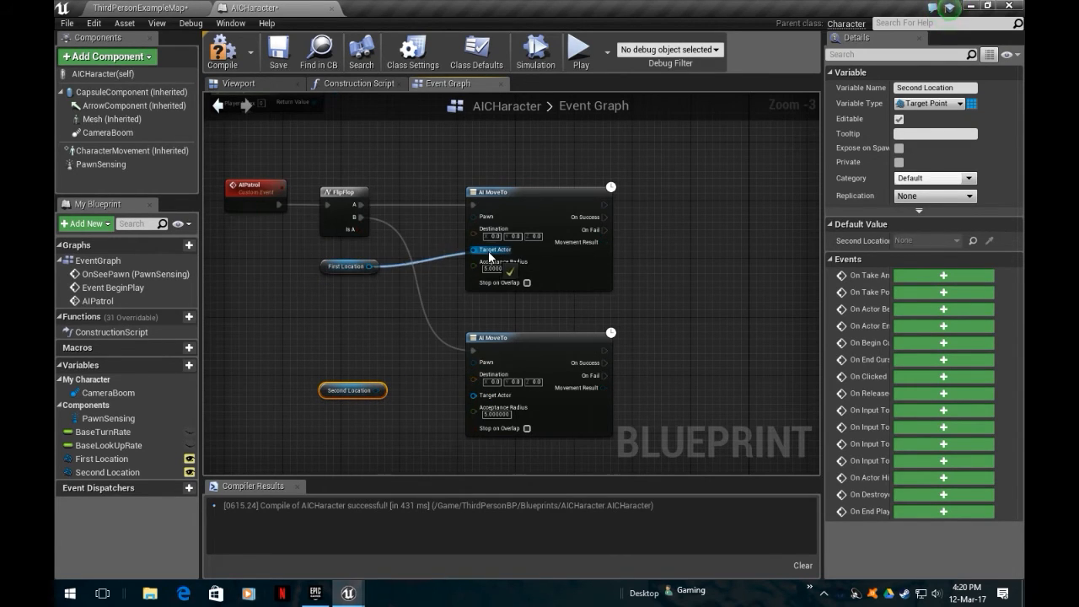
{"action": "mouse_move", "coordinate": [371, 393]}
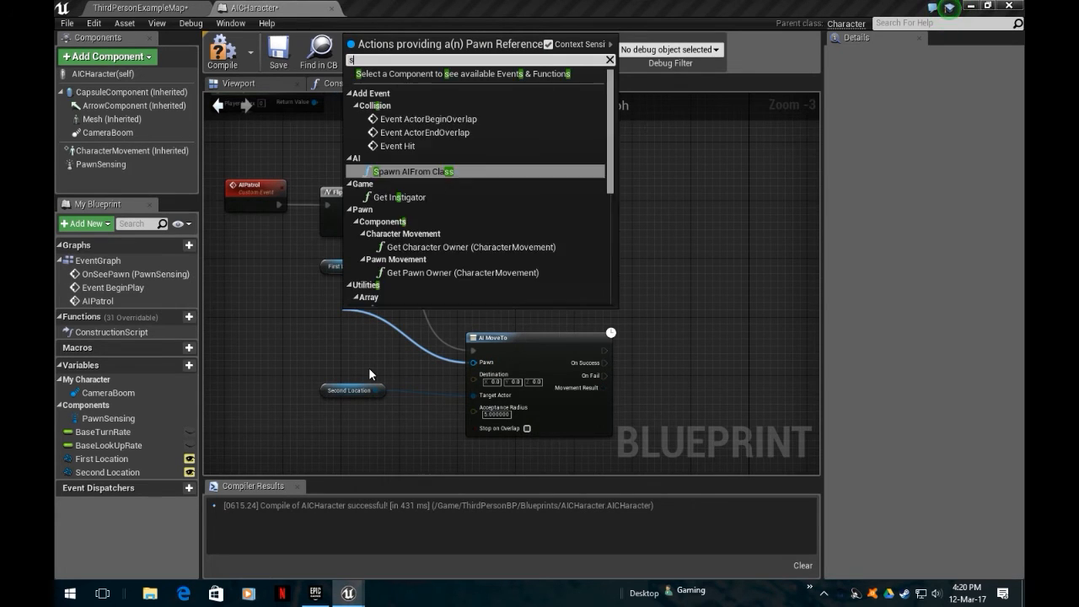
{"action": "type", "text": "self"}
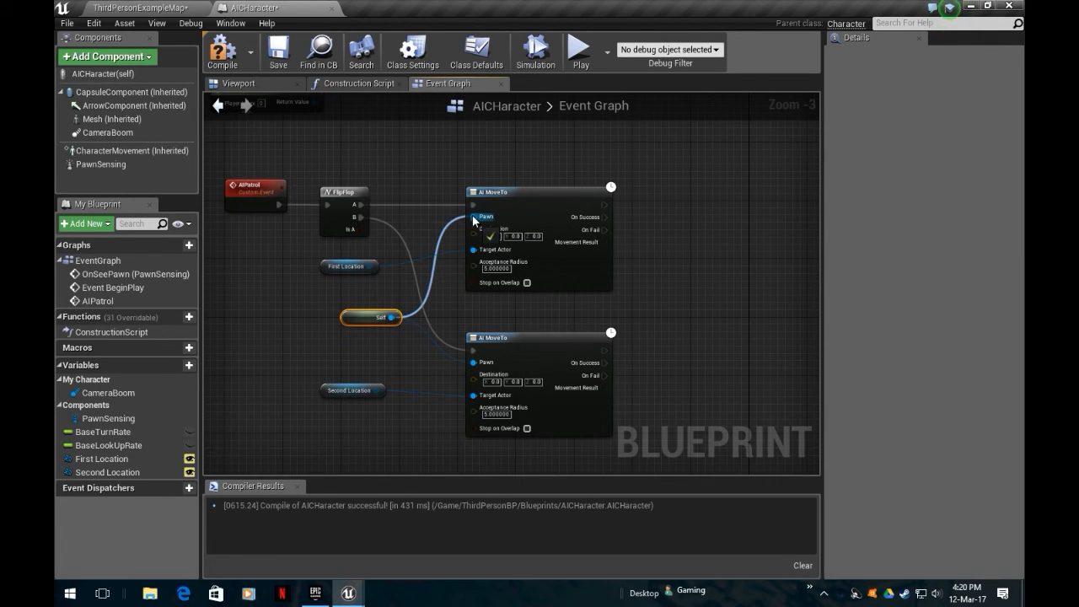
{"action": "mouse_move", "coordinate": [342, 322]}
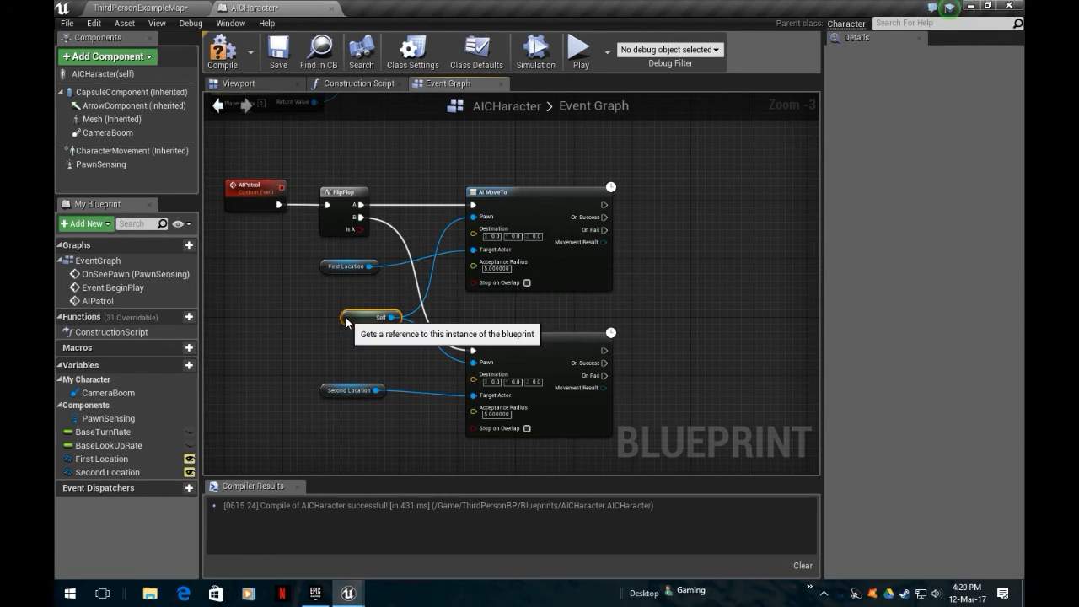
{"action": "mouse_move", "coordinate": [269, 183]}
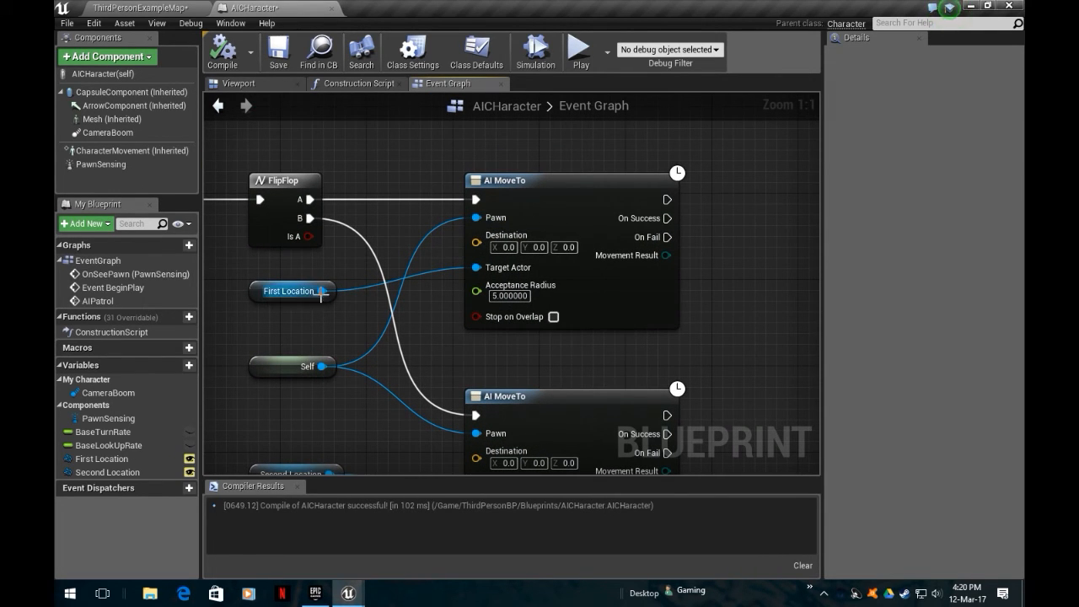
{"action": "mouse_move", "coordinate": [523, 278]}
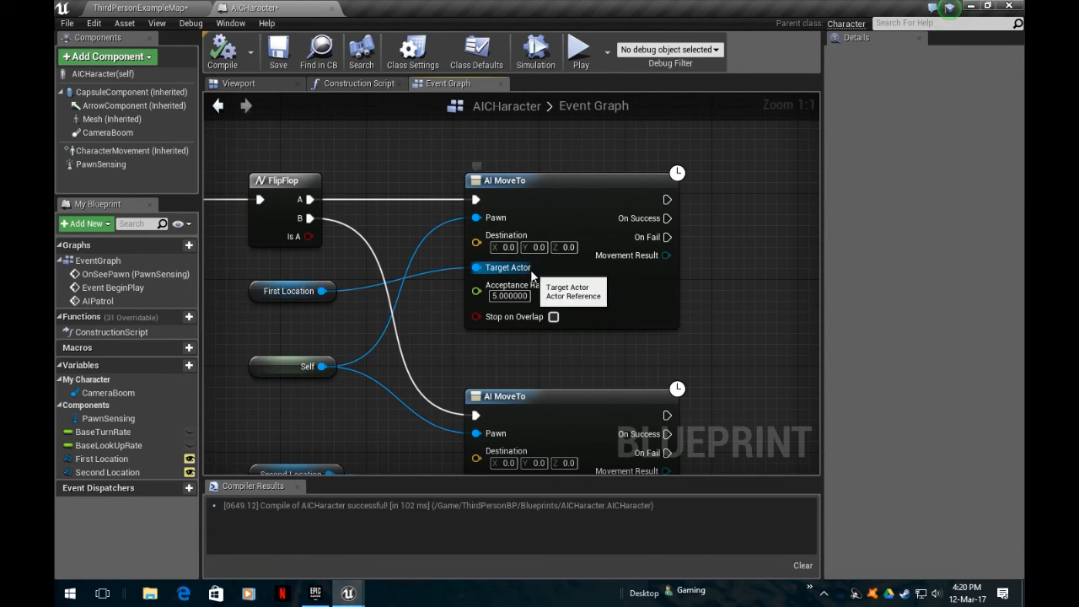
{"action": "mouse_move", "coordinate": [502, 219]}
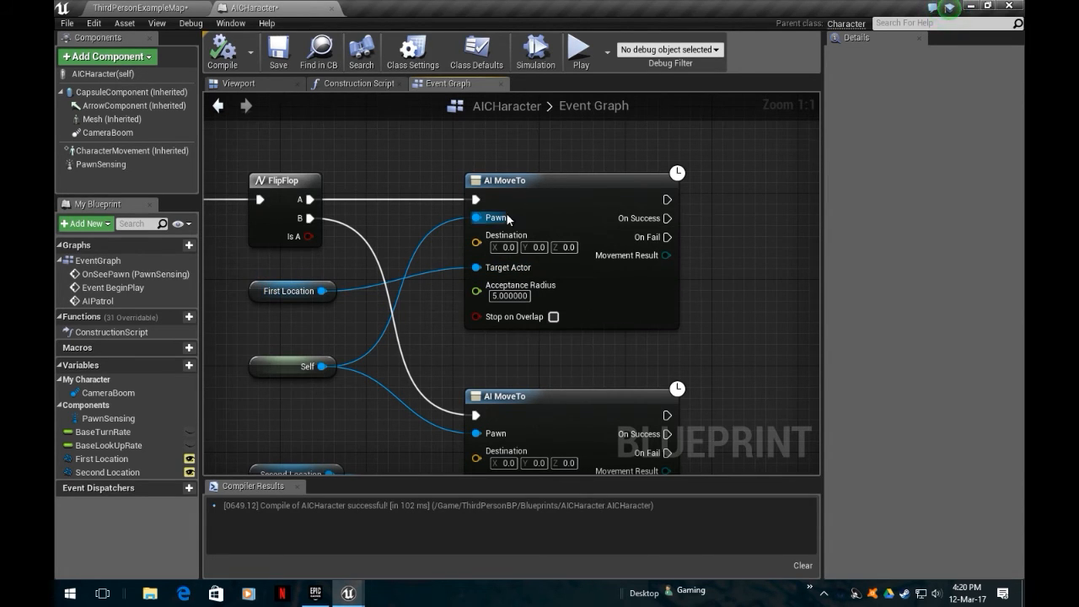
{"action": "mouse_move", "coordinate": [666, 218]}
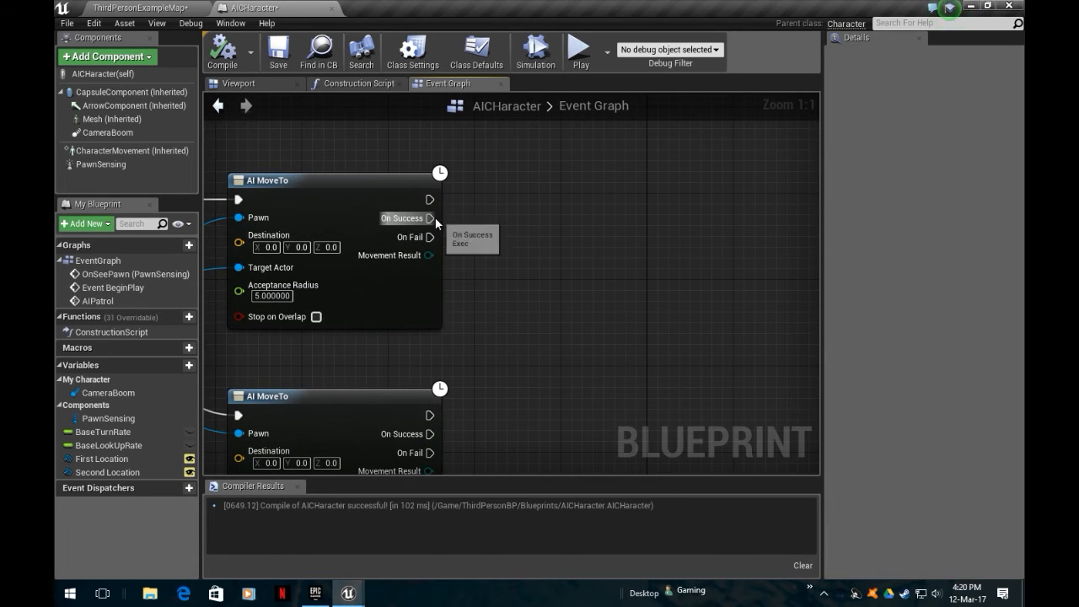
Add an AIPatrol call from the AI MoveTo On Success output
{"action": "left_click_drag", "start_coordinate": [430, 218], "coordinate": [615, 248]}
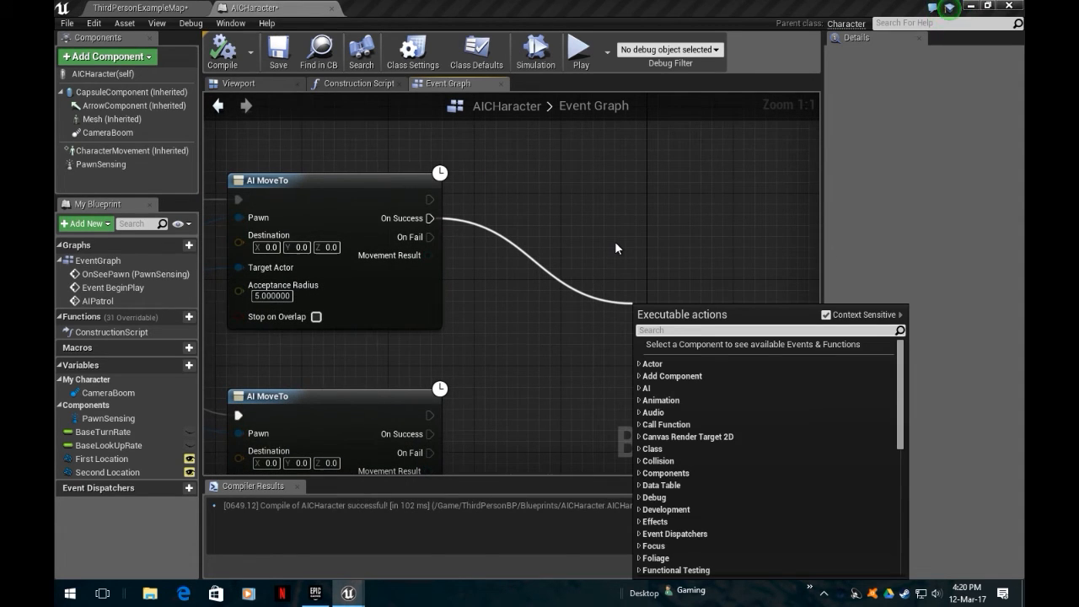
{"action": "type", "text": "AIP"}
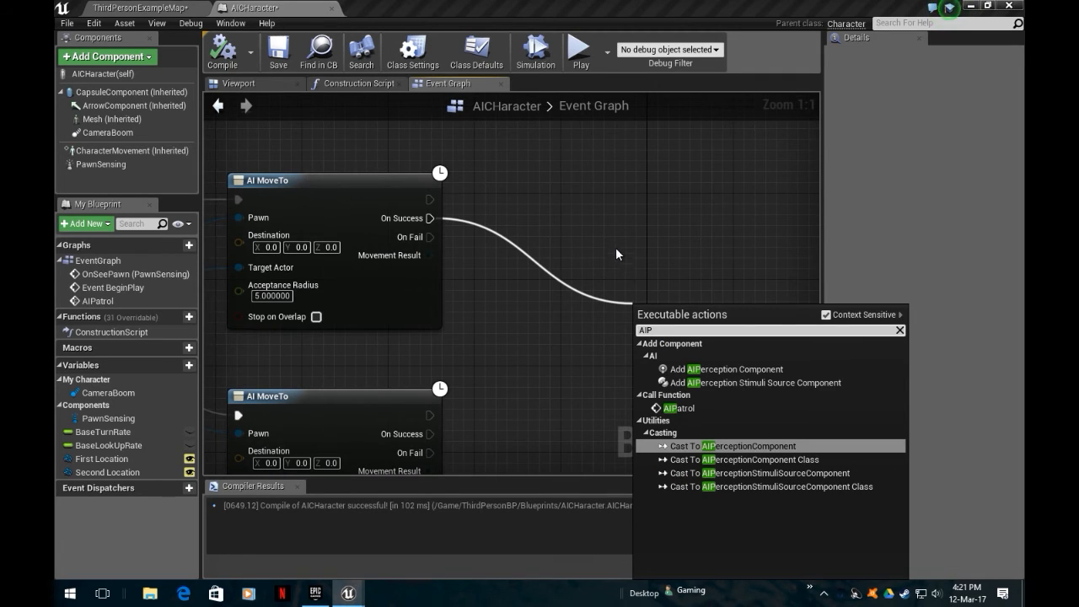
{"action": "left_click", "coordinate": [678, 408]}
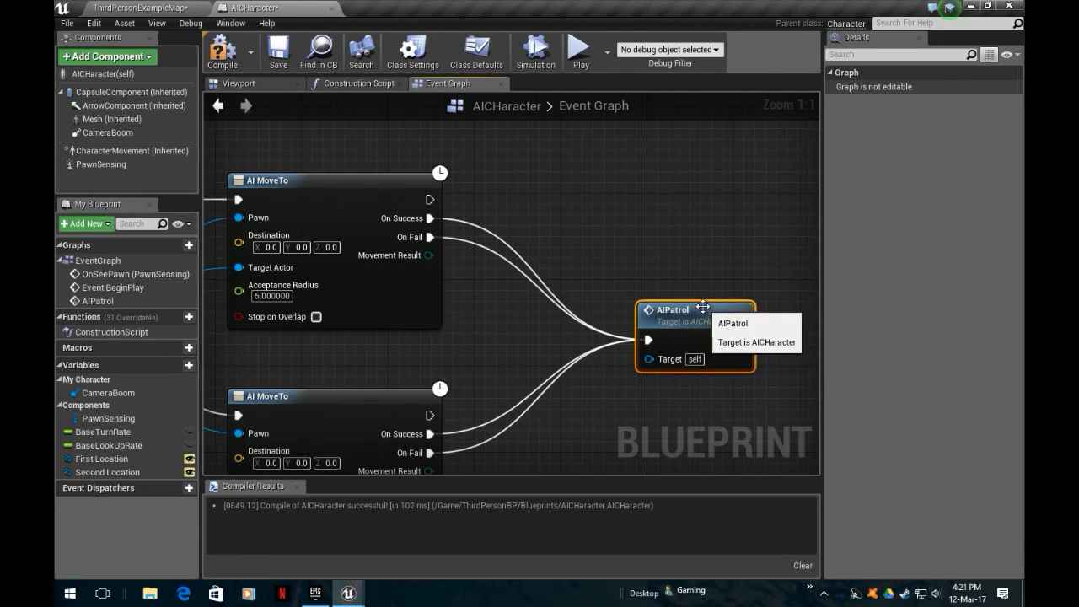
{"action": "scroll", "scroll_direction": "down", "scroll_amount": 3}
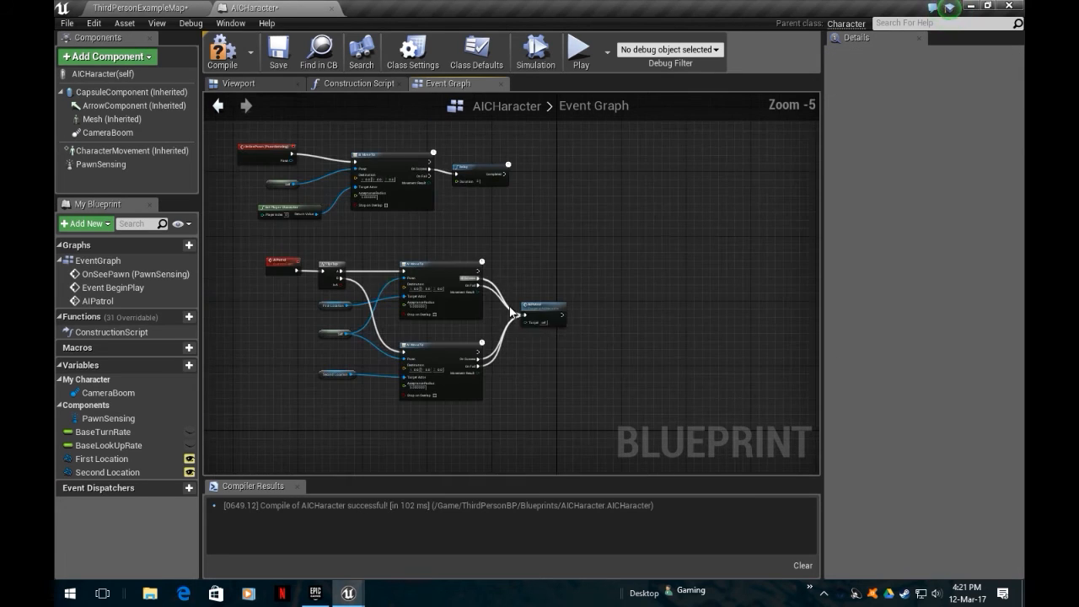
Call AIPatrol from the chase Delay node's Completed pin
{"action": "scroll", "scroll_direction": "down", "scroll_amount": 3}
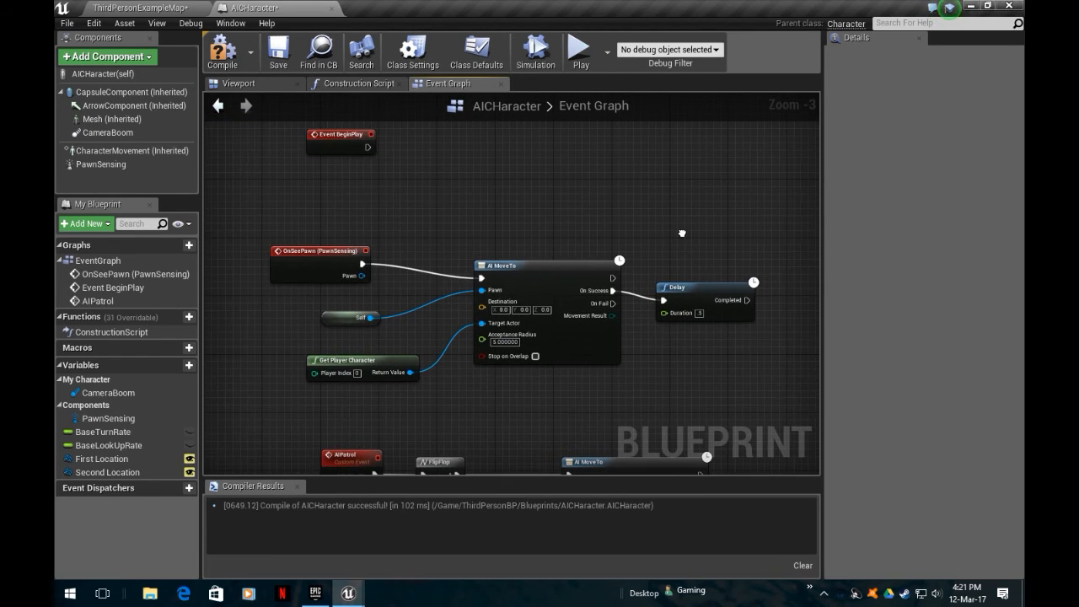
{"action": "mouse_move", "coordinate": [734, 230]}
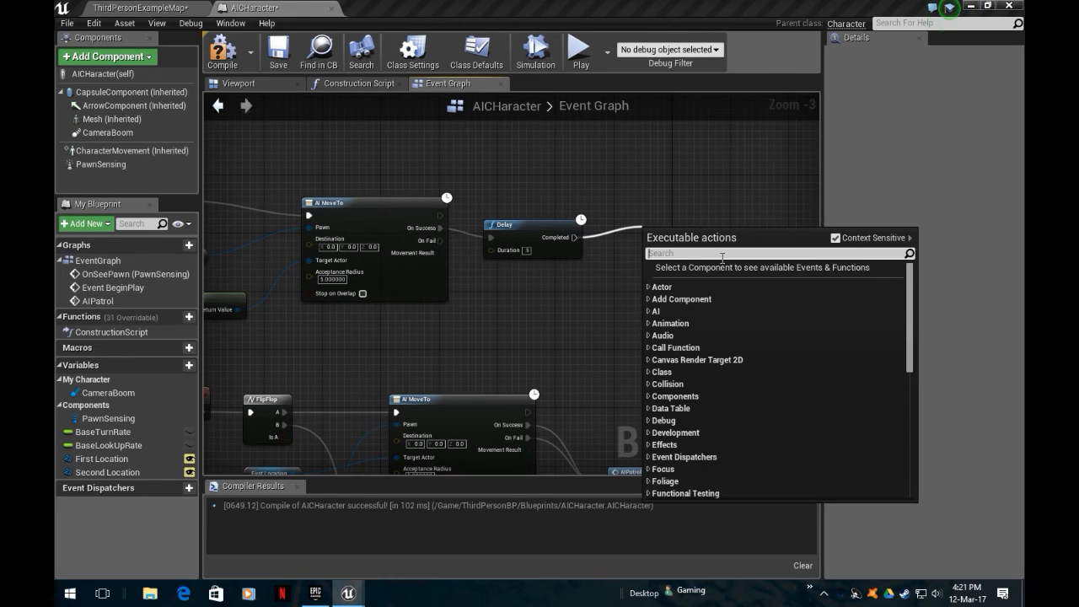
{"action": "type", "text": "AIPa"}
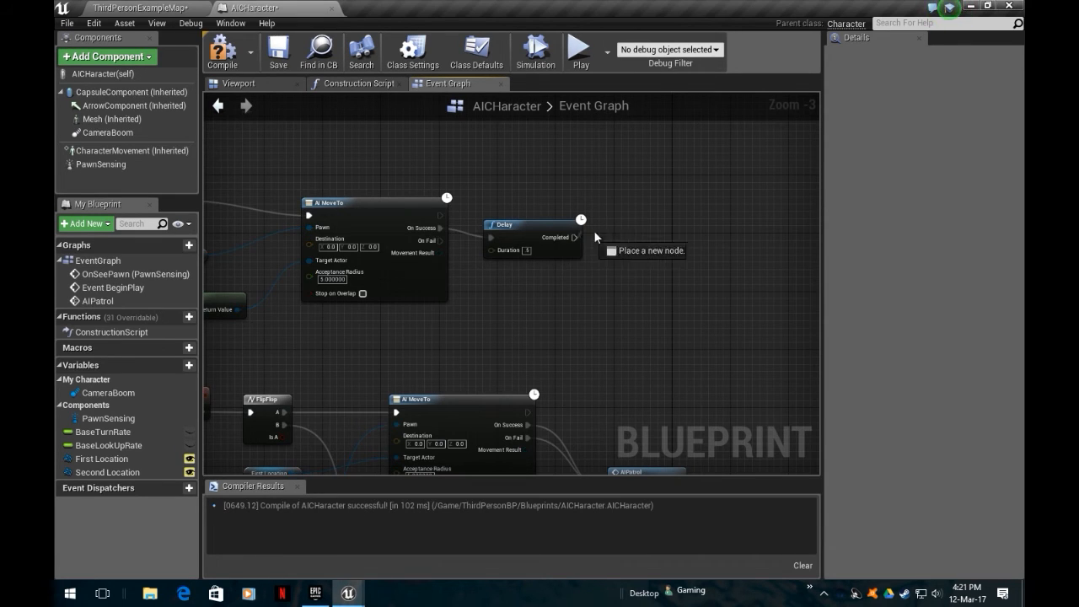
{"action": "left_click_drag", "start_coordinate": [575, 237], "coordinate": [649, 240]}
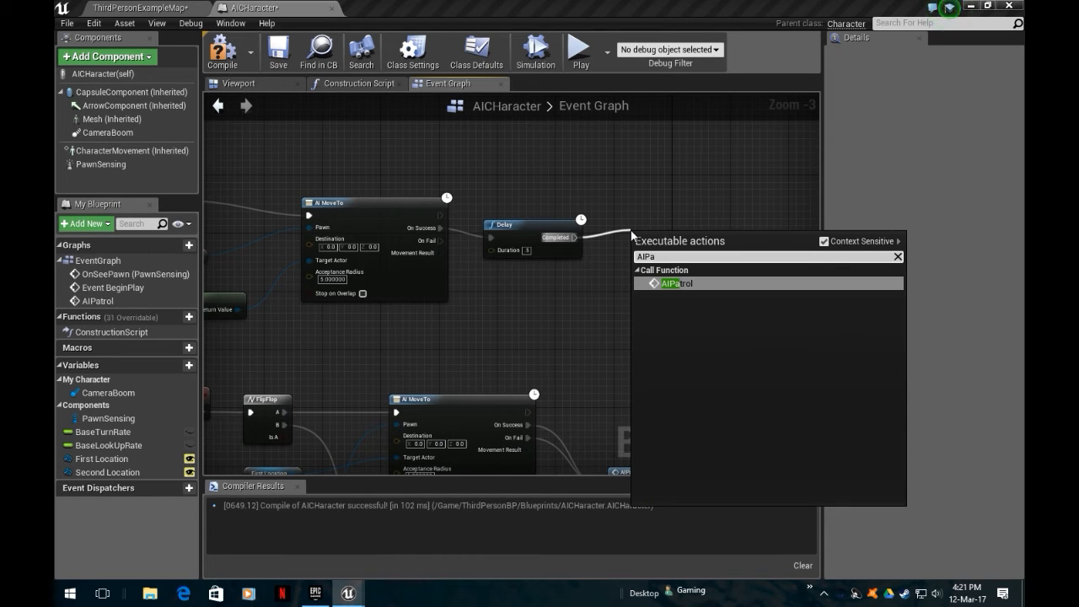
{"action": "left_click", "coordinate": [674, 283]}
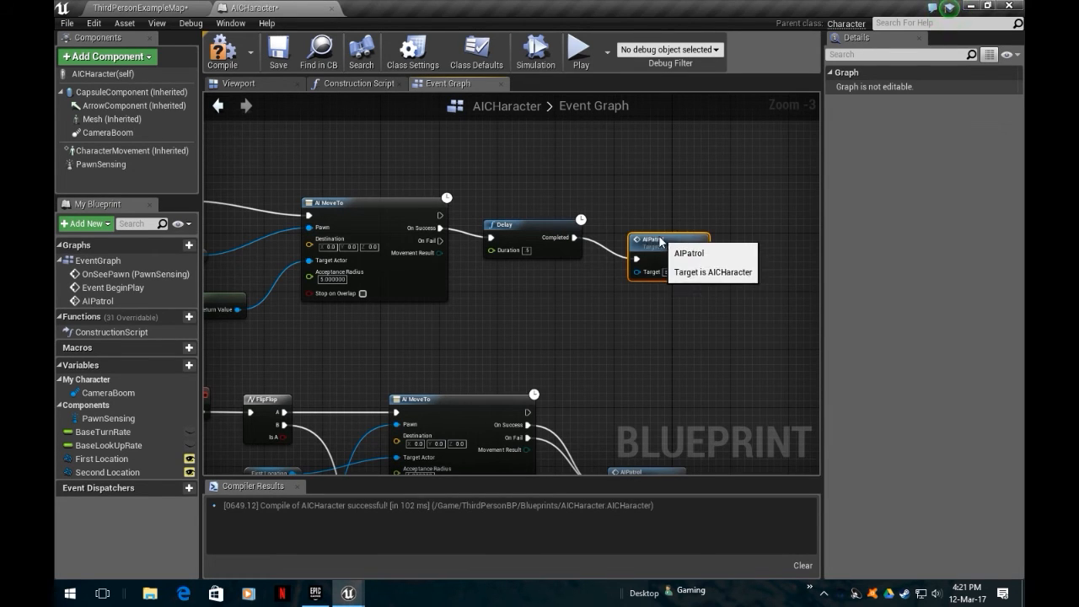
{"action": "scroll", "scroll_direction": "down", "scroll_amount": 3}
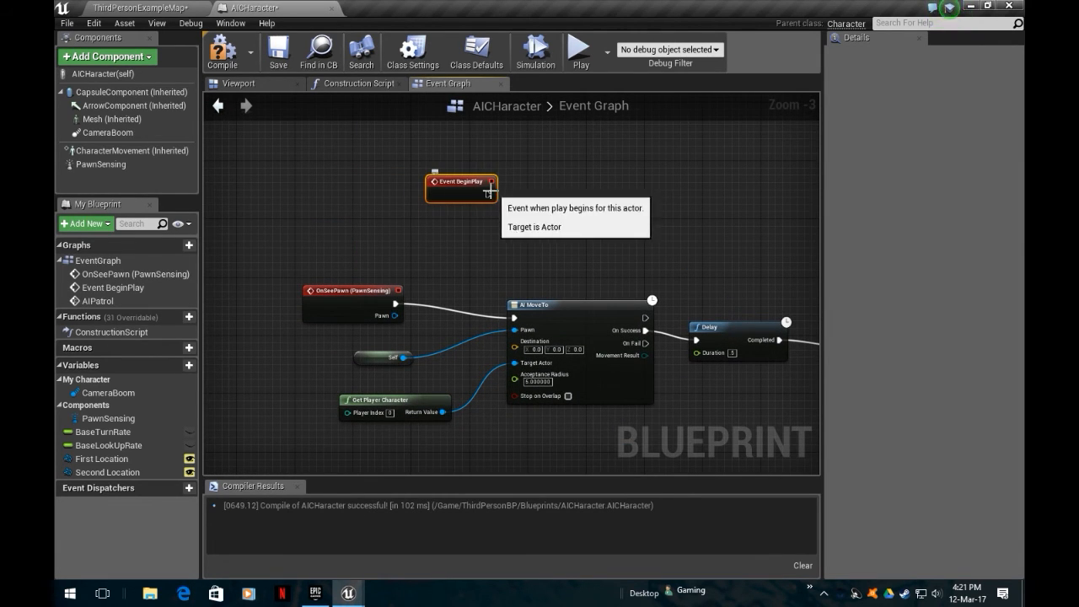
Connect Event BeginPlay to an AIPatrol function call
{"action": "left_click_drag", "start_coordinate": [485, 193], "coordinate": [598, 224]}
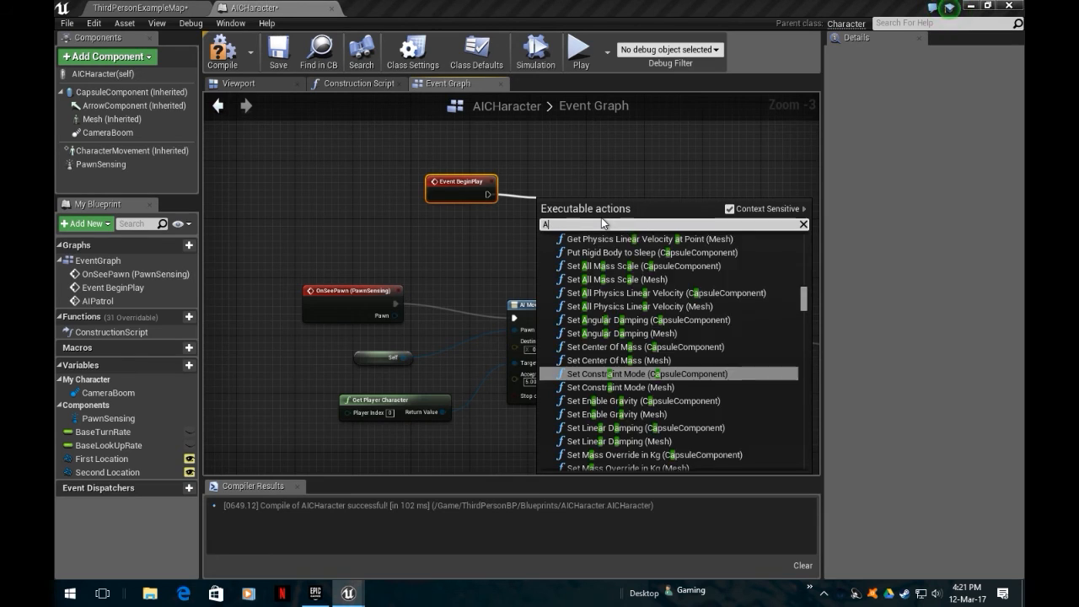
{"action": "type", "text": "IPatrol"}
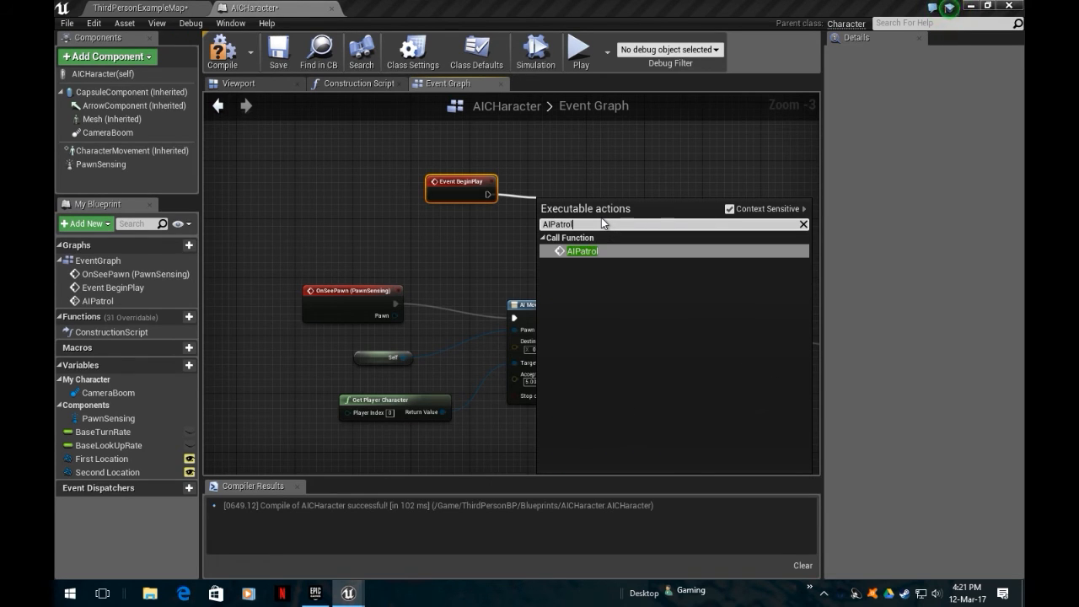
{"action": "left_click", "coordinate": [582, 251]}
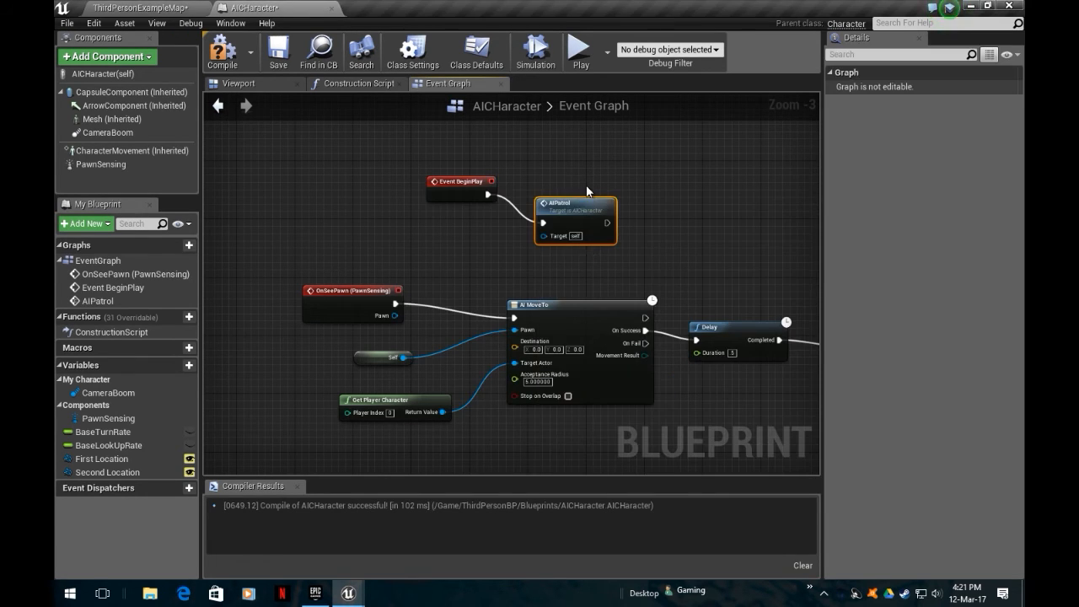
{"action": "scroll", "scroll_direction": "down", "scroll_amount": 3}
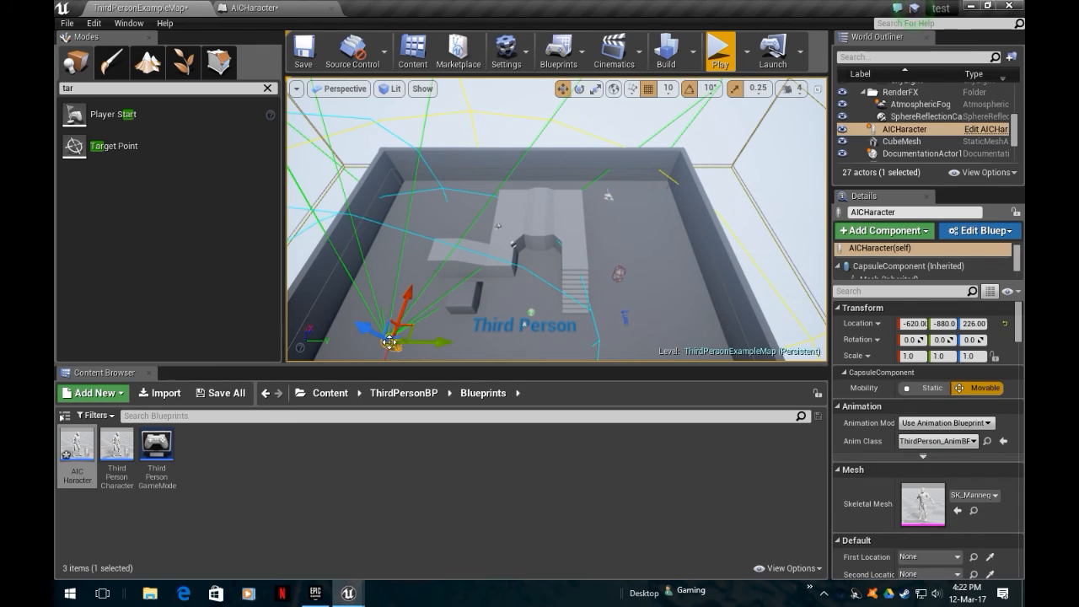
{"action": "mouse_move", "coordinate": [983, 388]}
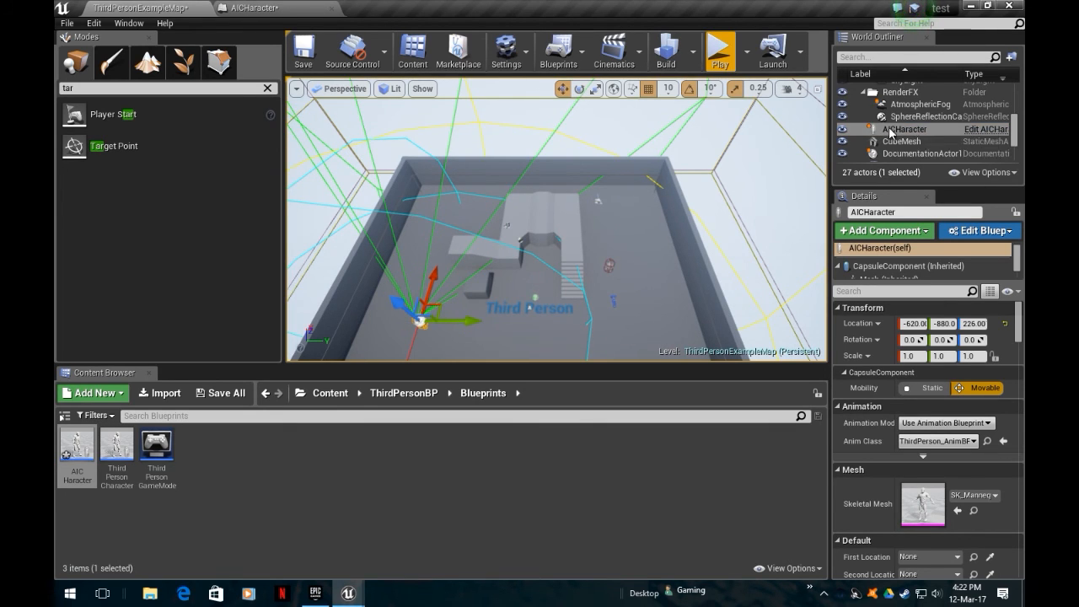
{"action": "mouse_move", "coordinate": [978, 137]}
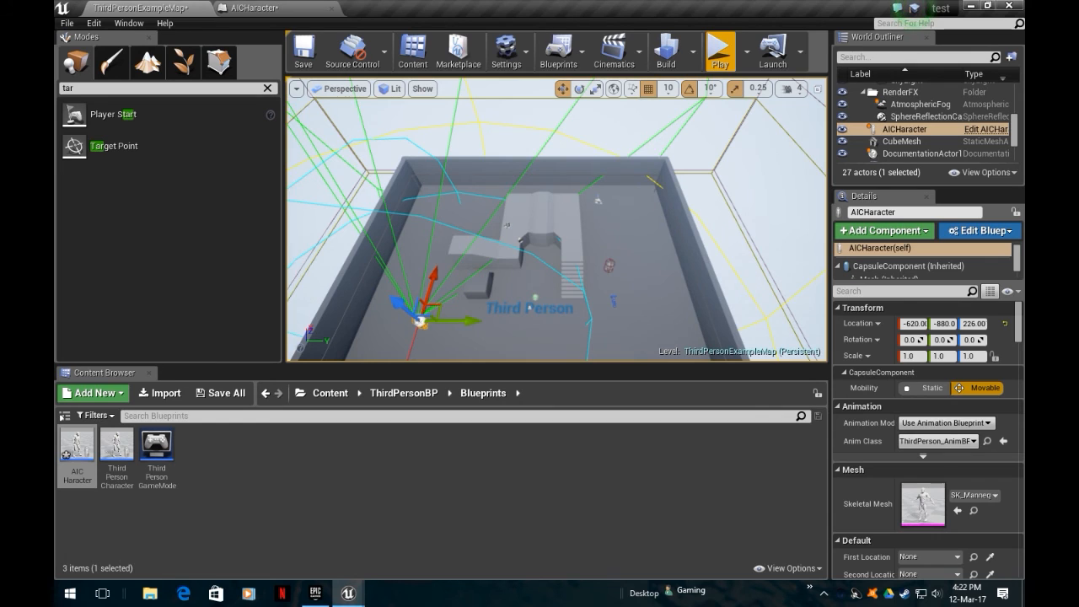
Set the AICharacter's First Location to TargetPoint and Second Location to TargetPoint2
{"action": "scroll", "scroll_direction": "down", "scroll_amount": 3}
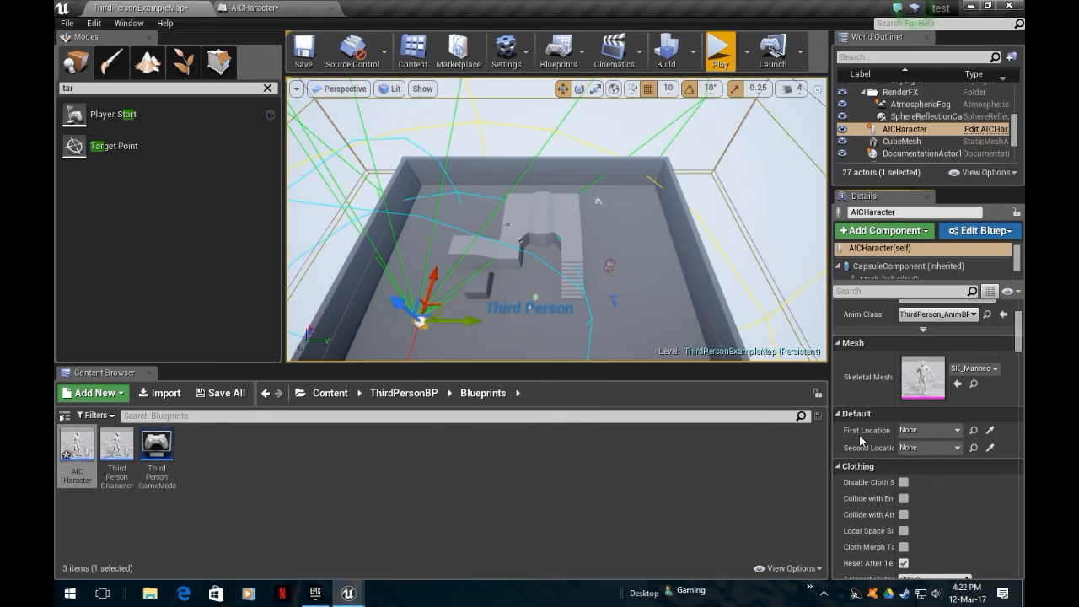
{"action": "left_click", "coordinate": [954, 430]}
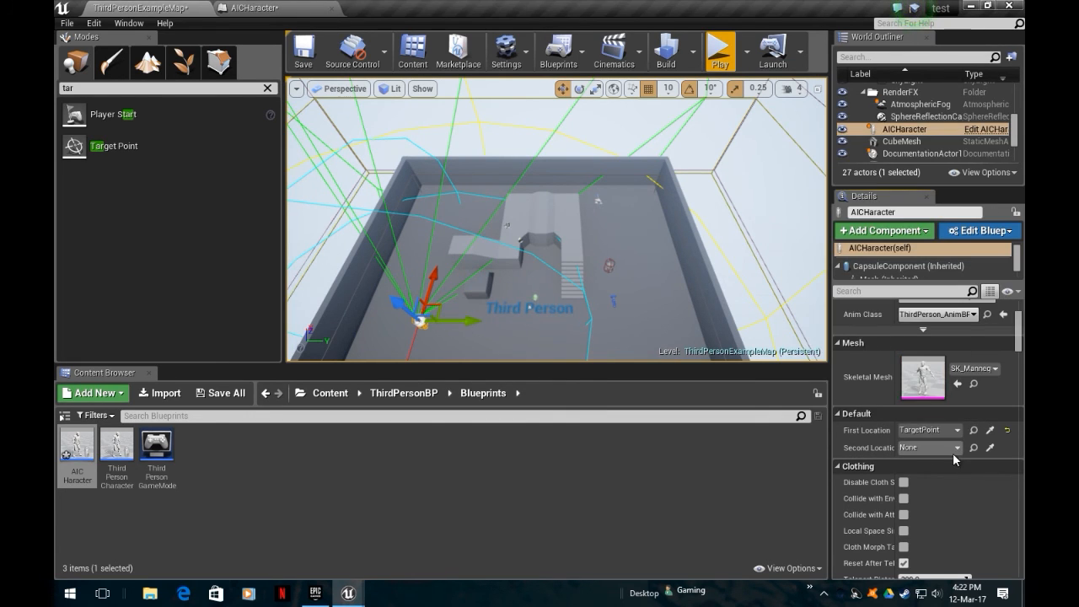
{"action": "left_click", "coordinate": [929, 448]}
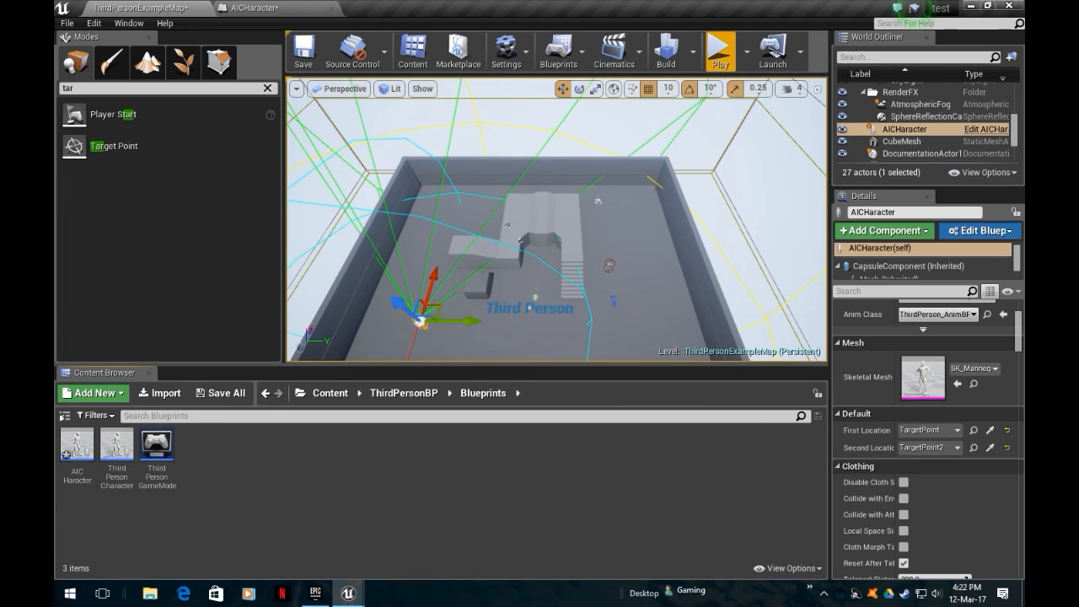
{"action": "left_click", "coordinate": [918, 128]}
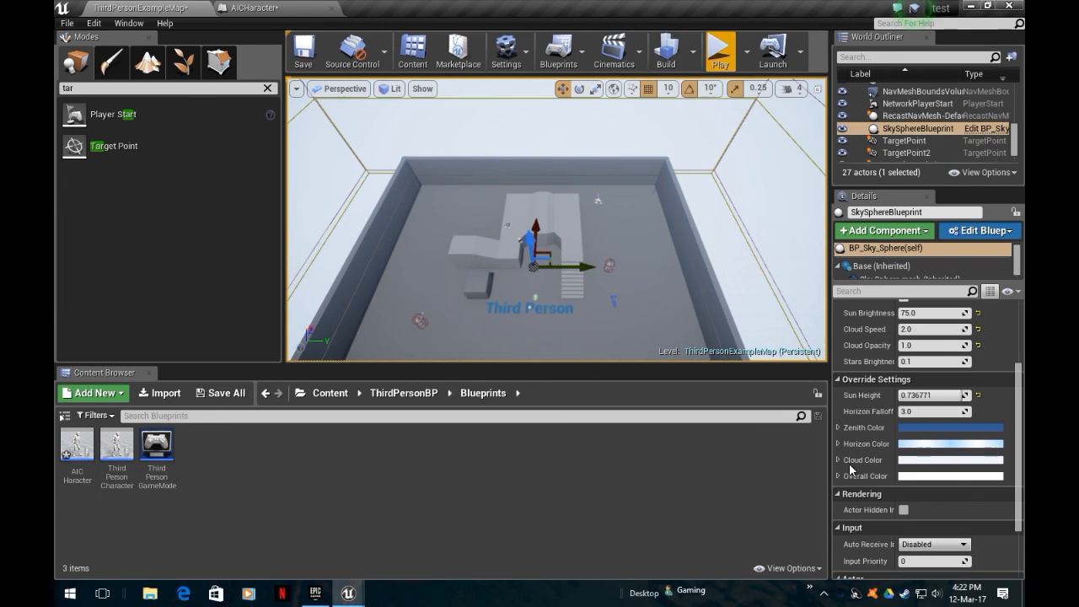
{"action": "mouse_move", "coordinate": [255, 76]}
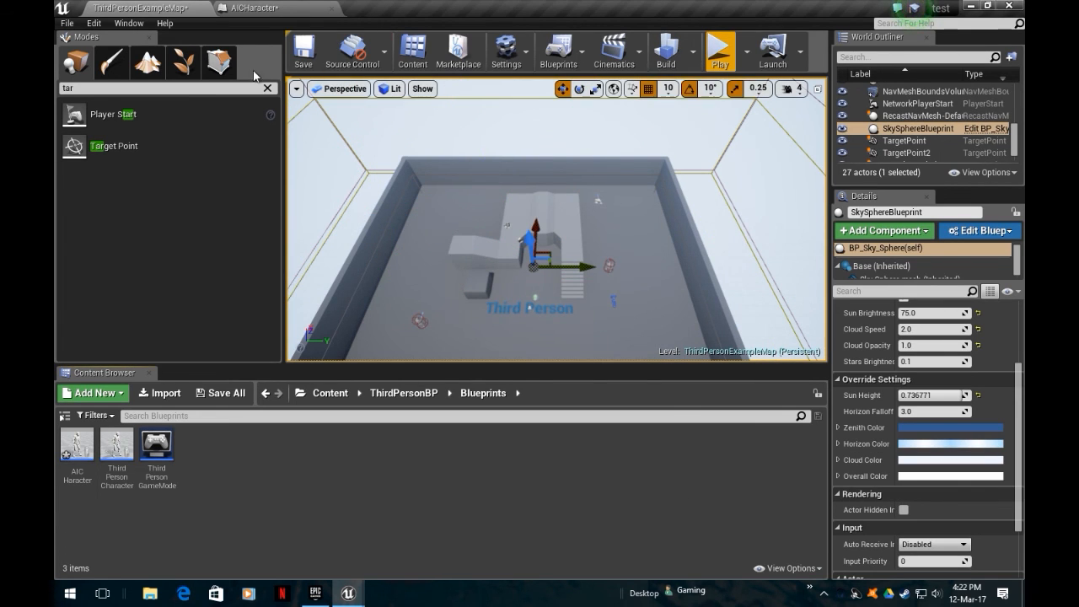
{"action": "mouse_move", "coordinate": [477, 129]}
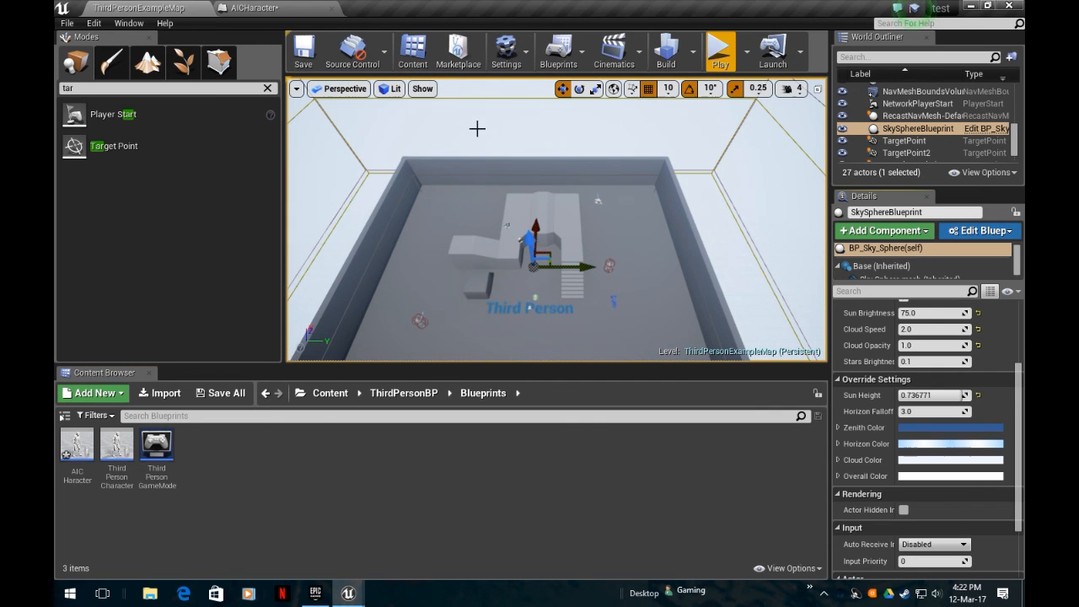
Start a Play session from the level editor toolbar
{"action": "left_click", "coordinate": [716, 50]}
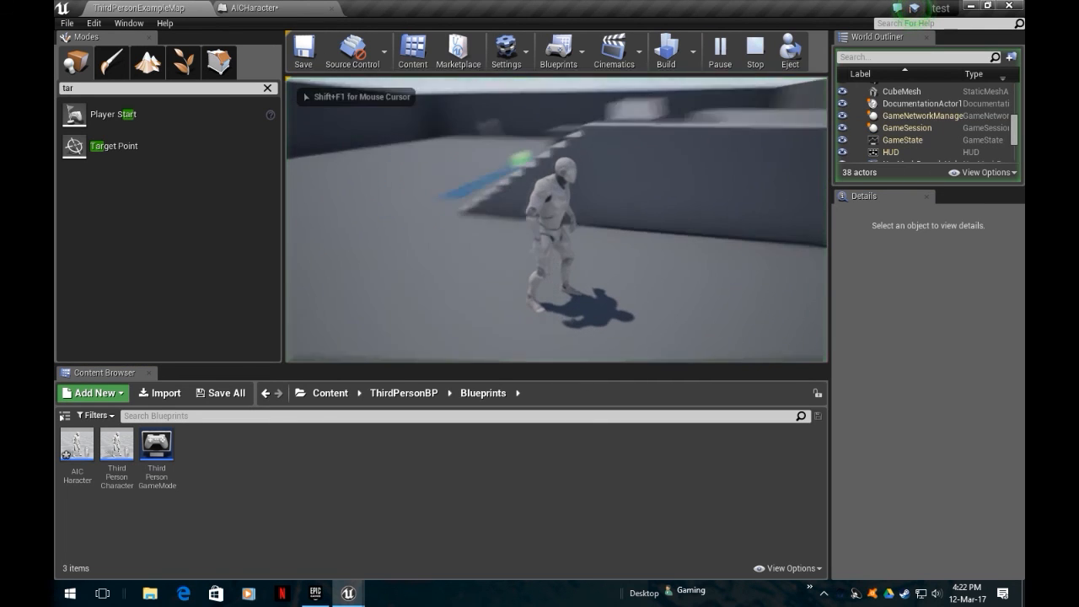